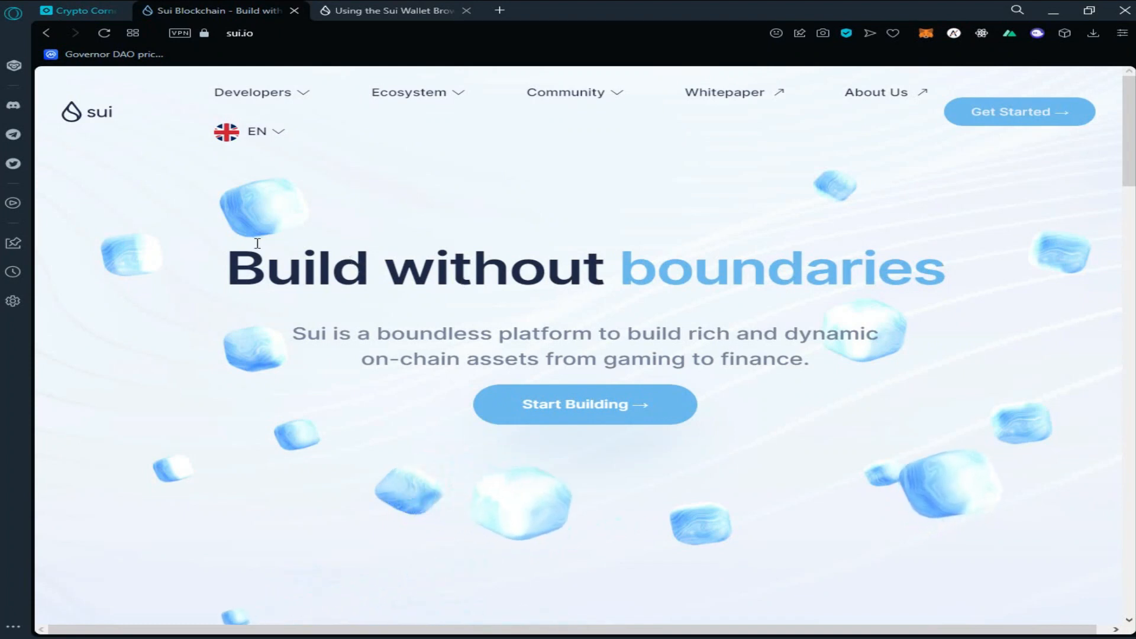
{"action": "mouse_move", "coordinate": [291, 235]}
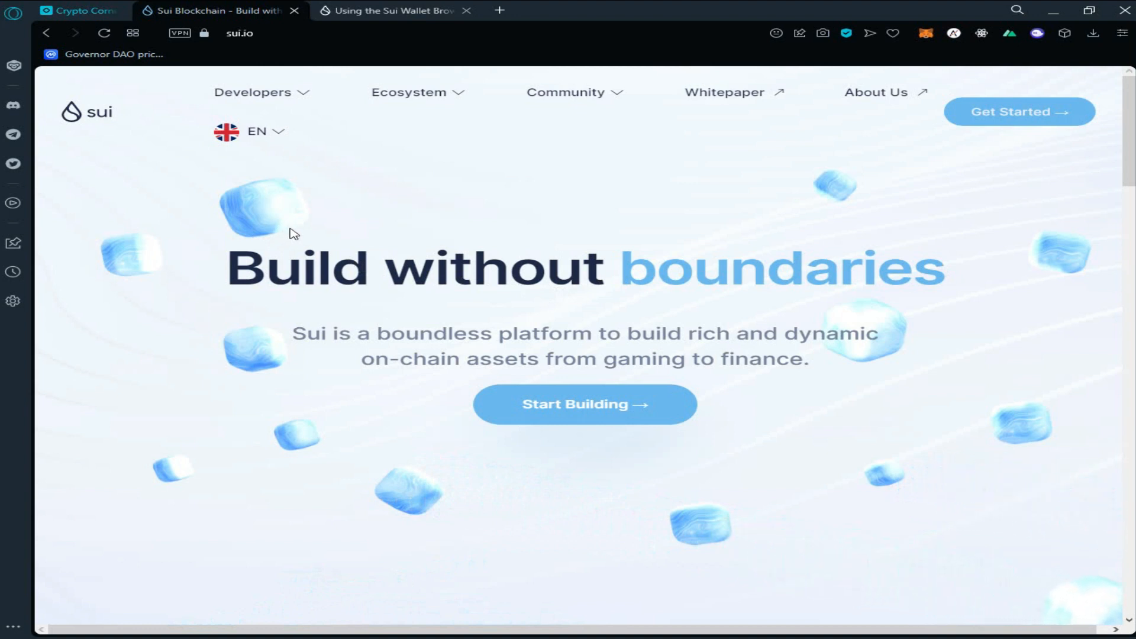
{"action": "mouse_move", "coordinate": [331, 250]}
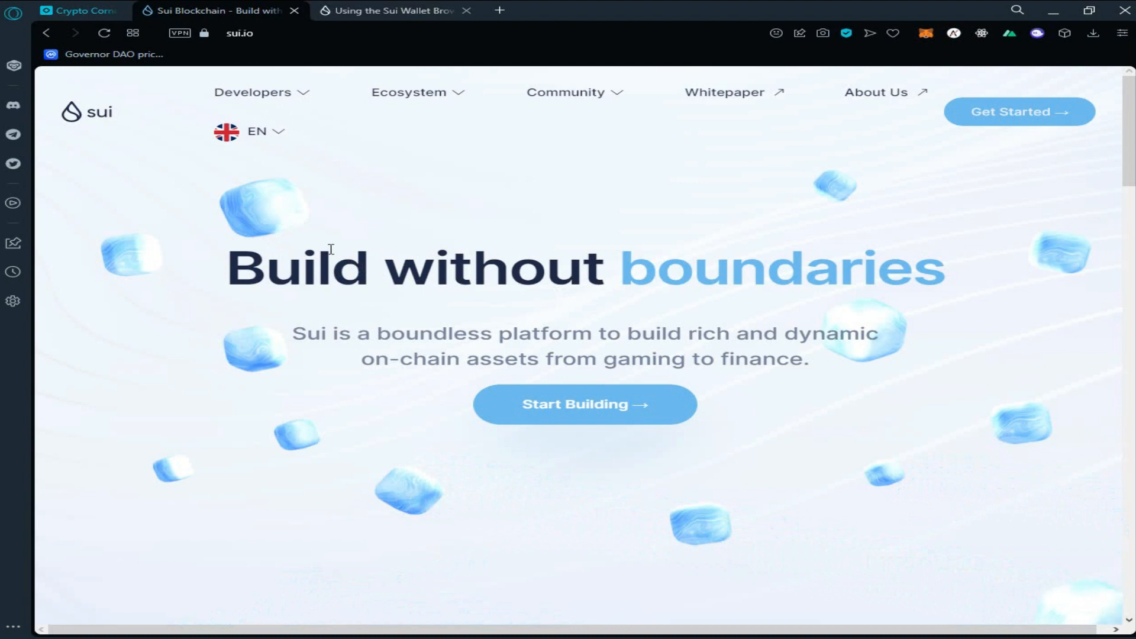
Step: Switch to the wallet extension guide in Sui Docs and scroll to its install section
{"action": "scroll", "scroll_direction": "down", "scroll_amount": 3}
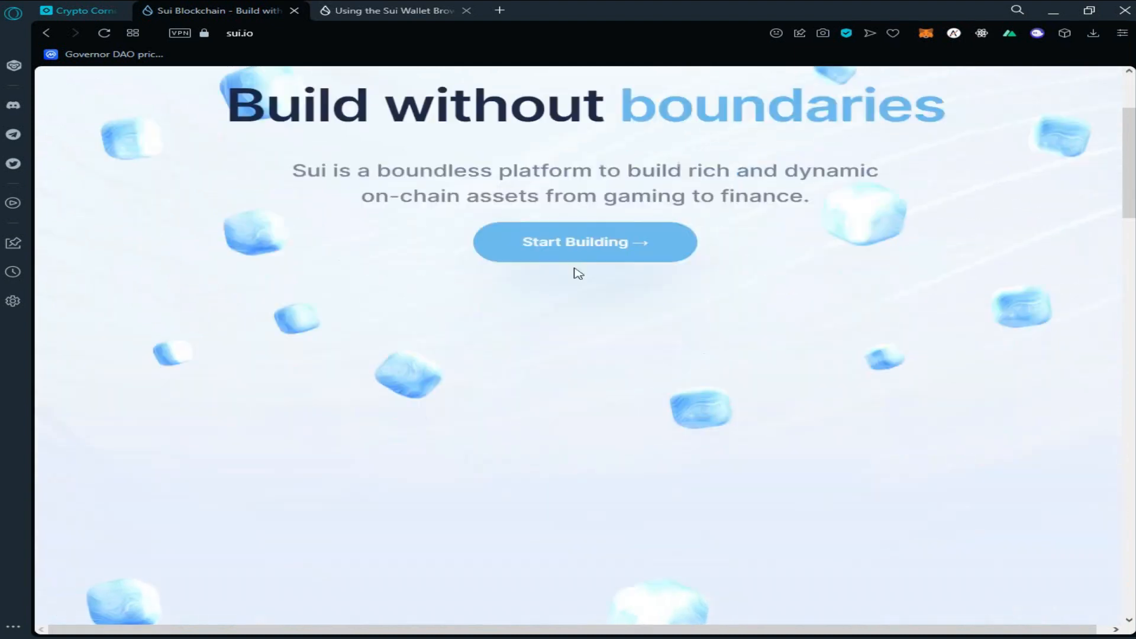
{"action": "scroll", "scroll_direction": "down", "scroll_amount": 3}
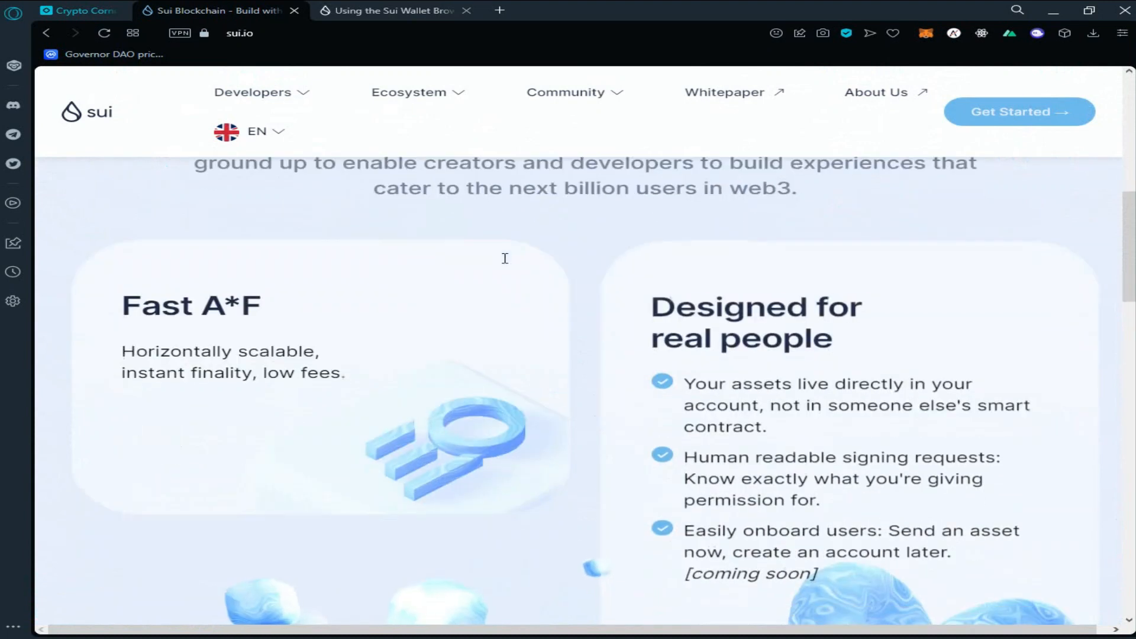
{"action": "scroll", "scroll_direction": "down", "scroll_amount": 3}
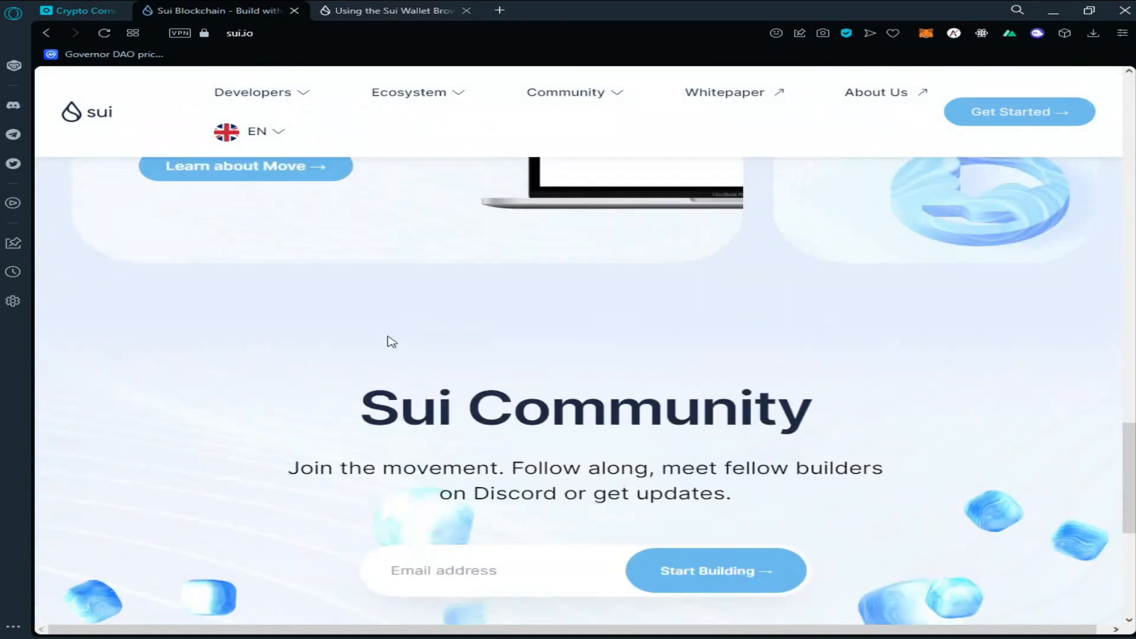
{"action": "left_click", "coordinate": [400, 10]}
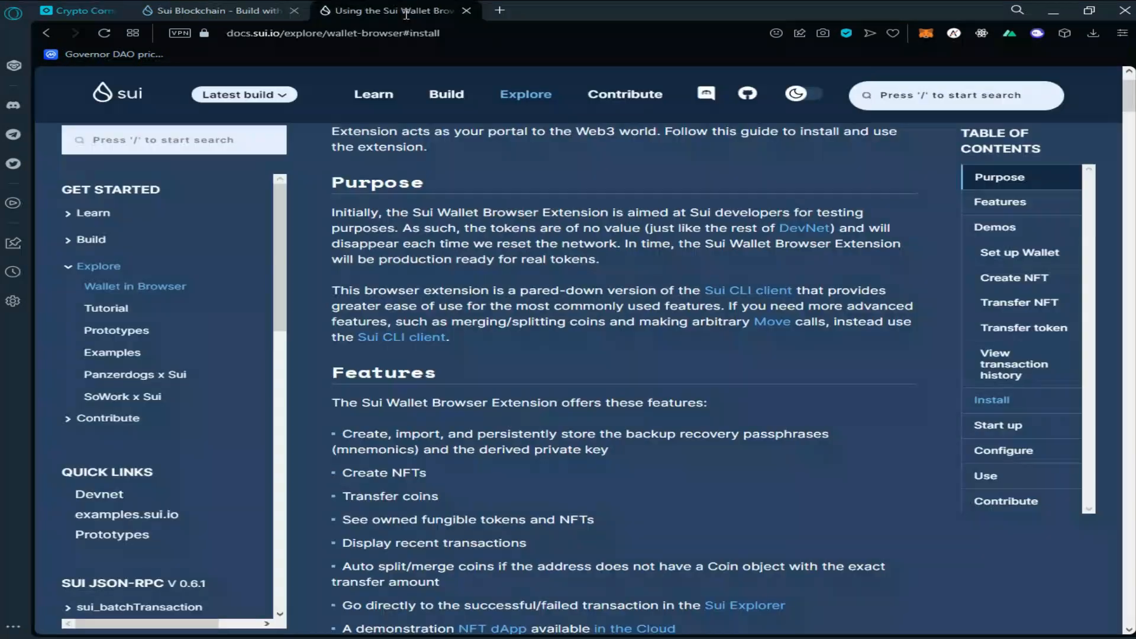
{"action": "scroll", "scroll_direction": "down", "scroll_amount": 3}
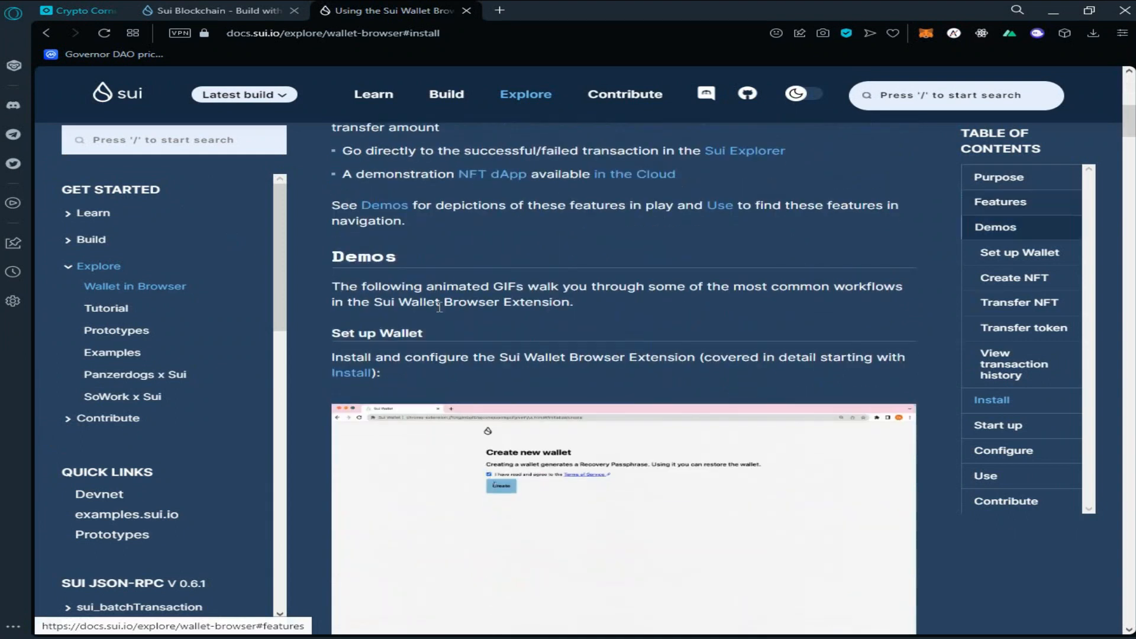
{"action": "scroll", "scroll_direction": "down", "scroll_amount": 3}
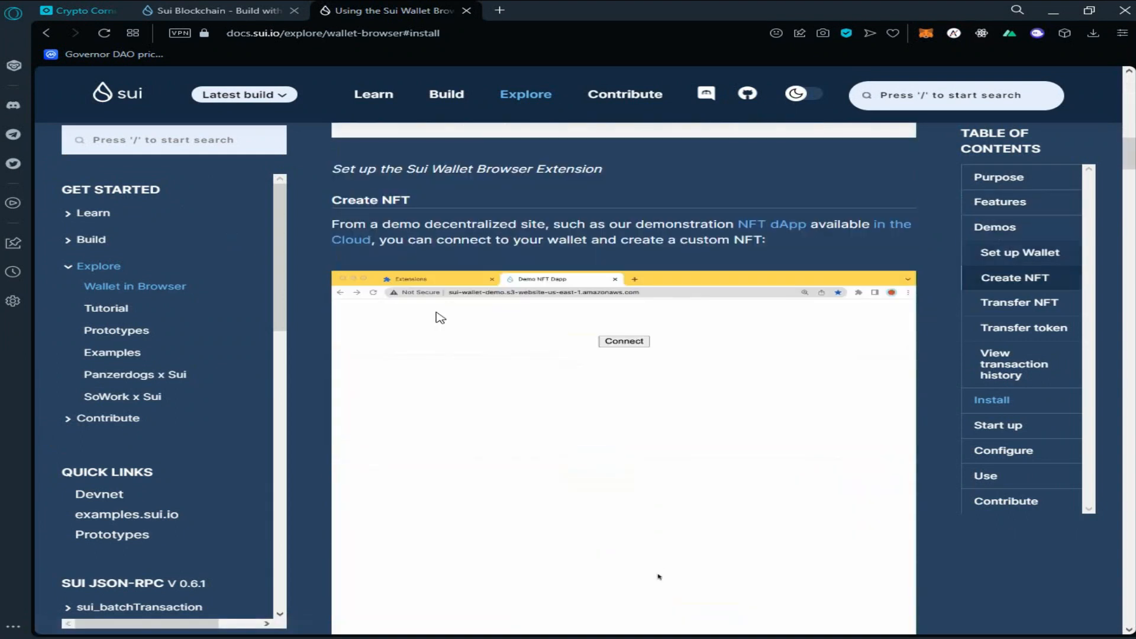
{"action": "scroll", "scroll_direction": "down", "scroll_amount": 3}
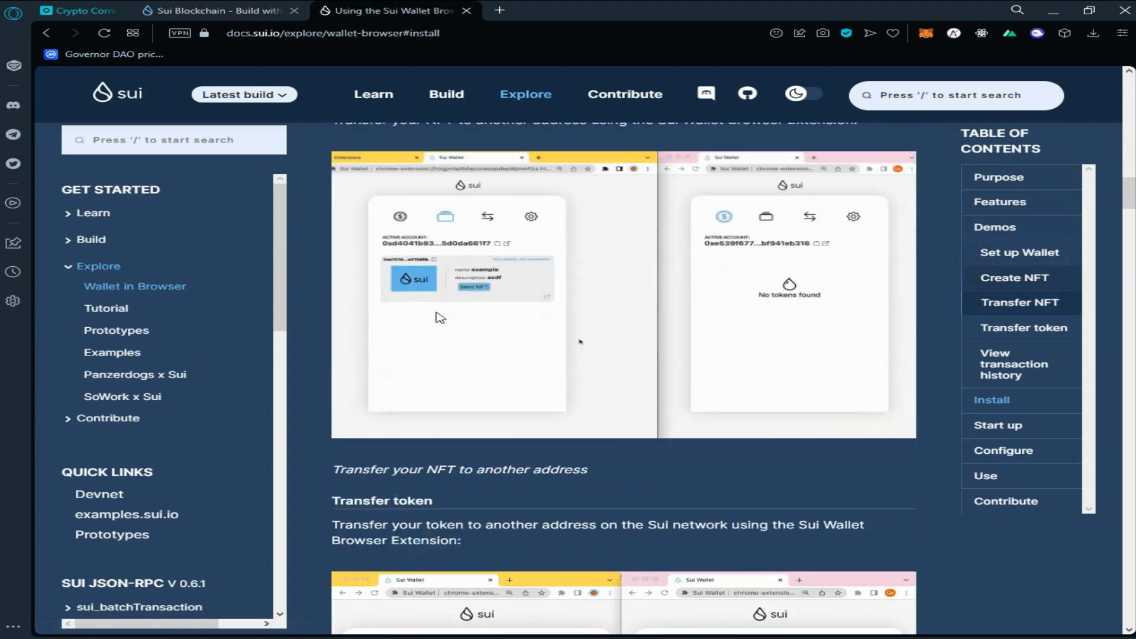
{"action": "scroll", "scroll_direction": "down", "scroll_amount": 3}
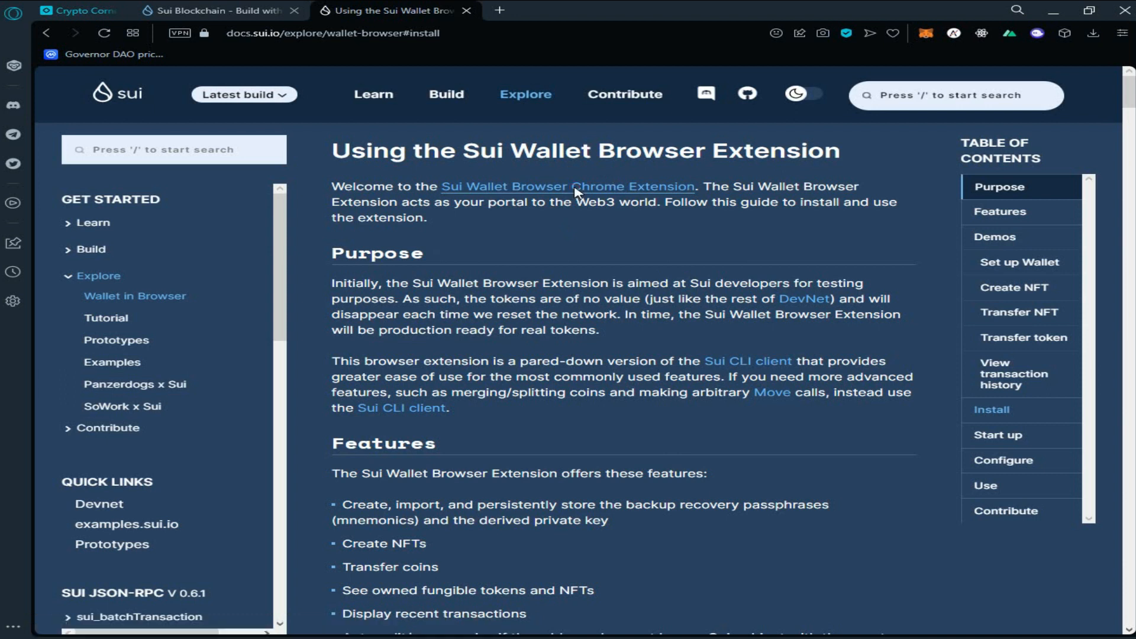
Step: Add the Sui Wallet extension to Opera from its Chrome Web Store listing
{"action": "left_click", "coordinate": [569, 187]}
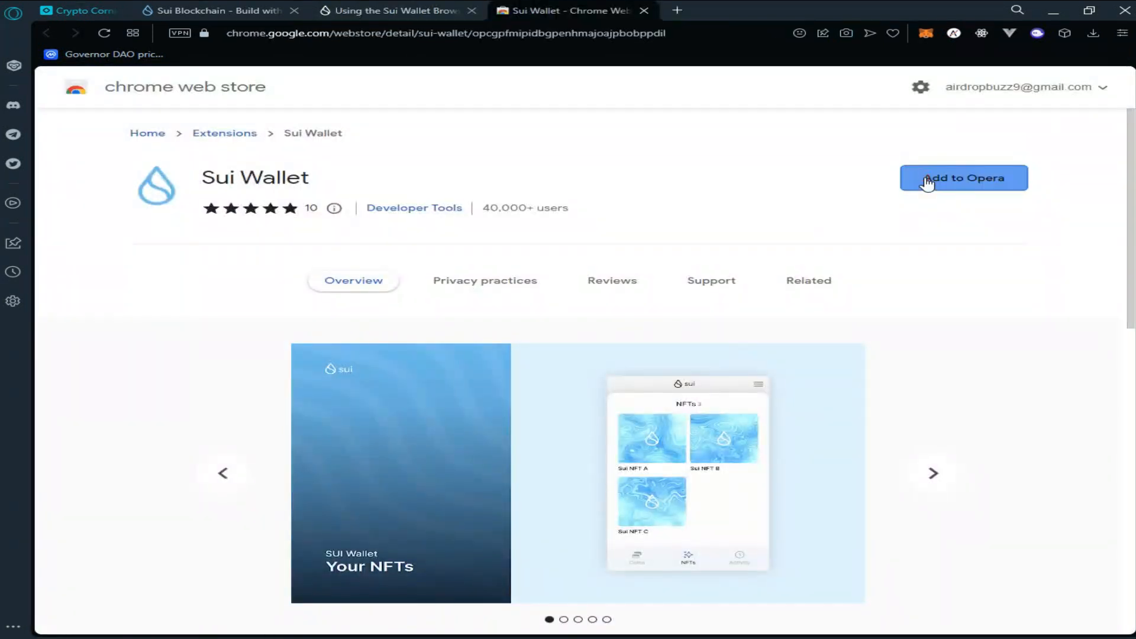
{"action": "left_click", "coordinate": [963, 178]}
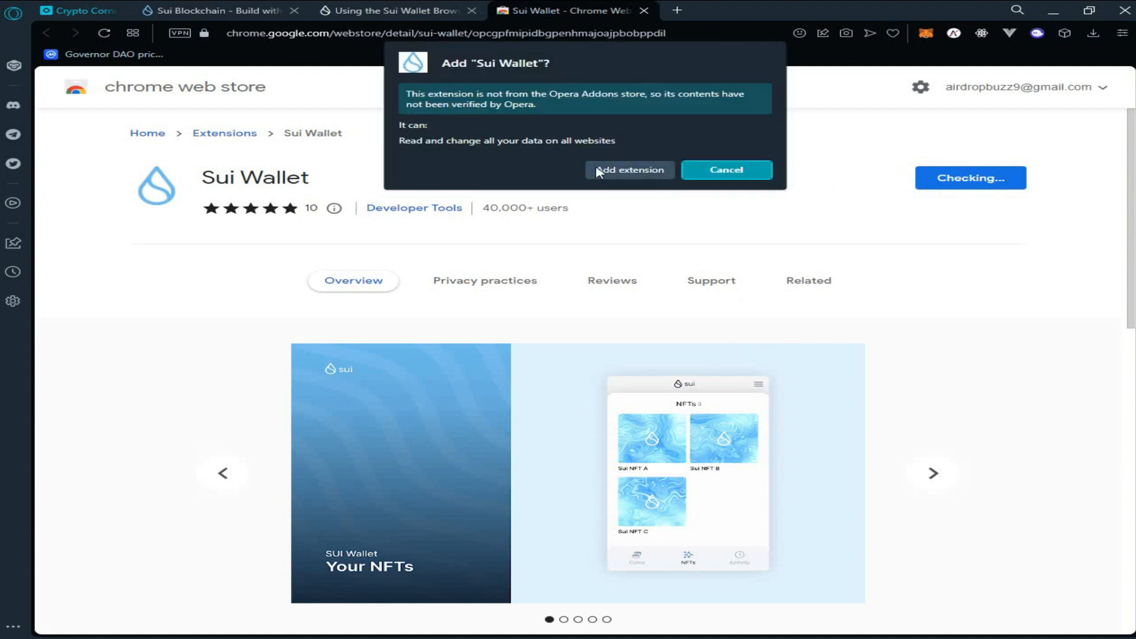
{"action": "left_click", "coordinate": [629, 171]}
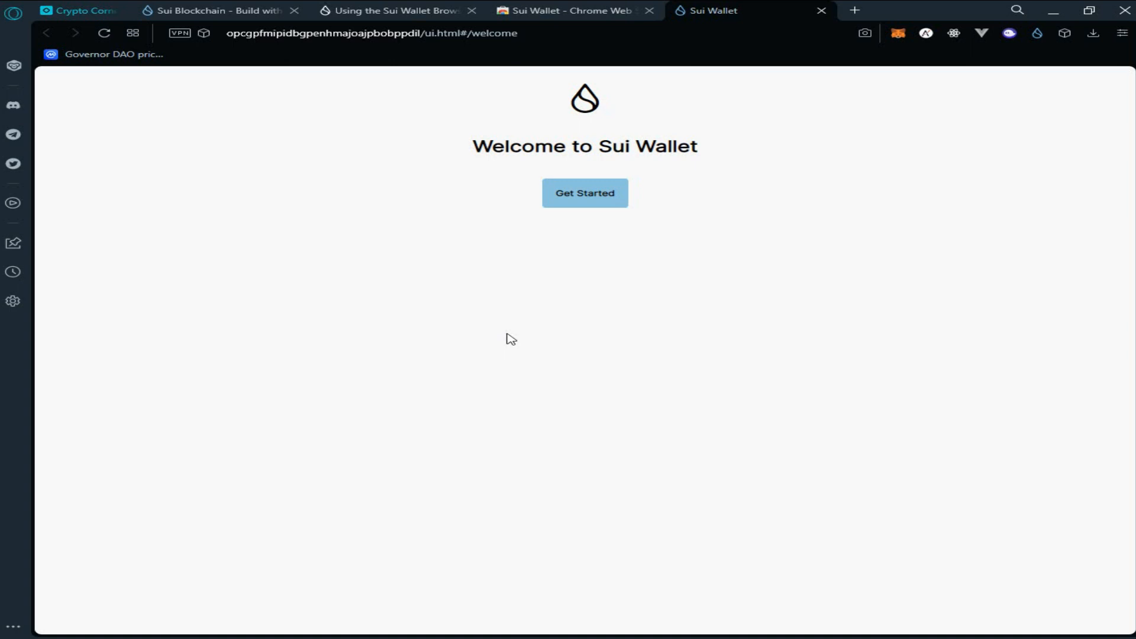
{"action": "mouse_move", "coordinate": [511, 331]}
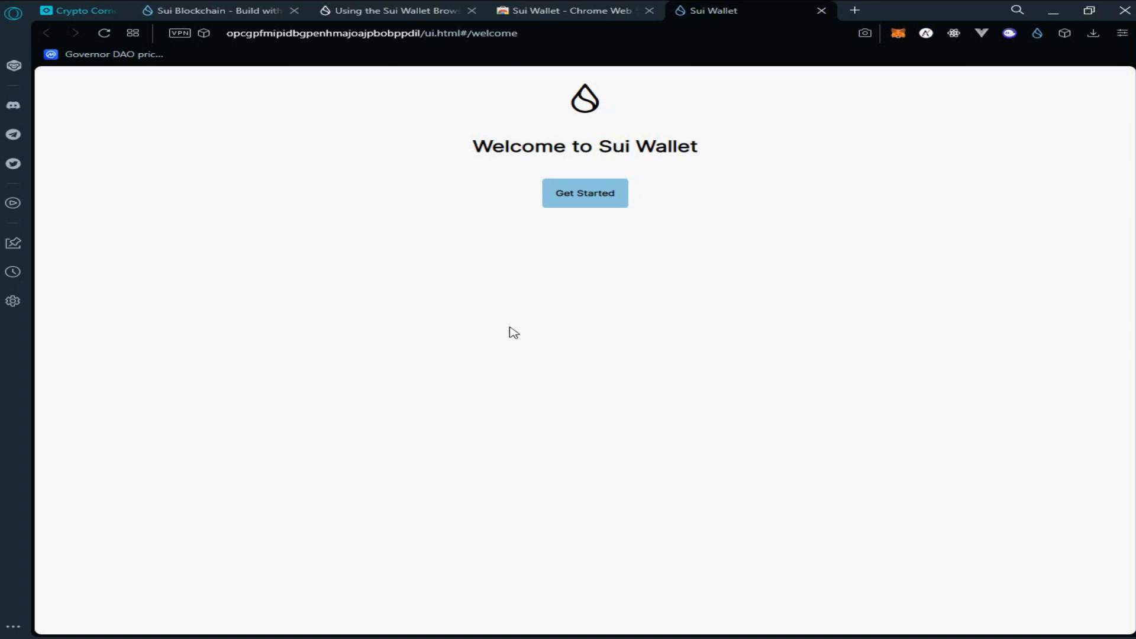
Step: Start wallet setup with Get Started and choose to create a new wallet account
{"action": "left_click", "coordinate": [585, 193]}
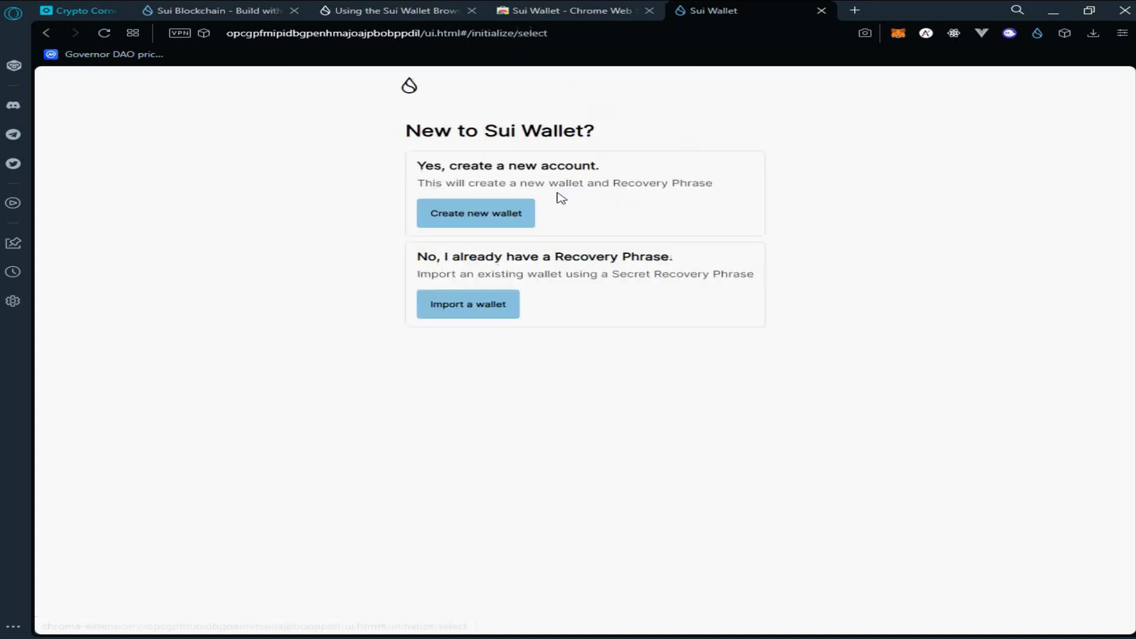
{"action": "left_click", "coordinate": [476, 213]}
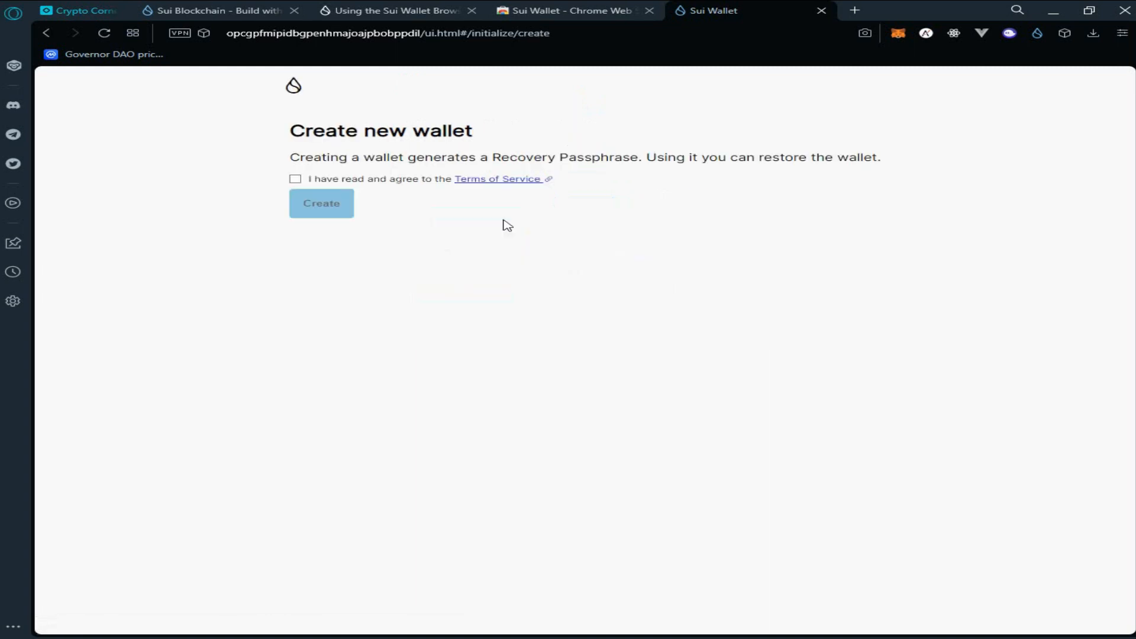
{"action": "mouse_move", "coordinate": [329, 184]}
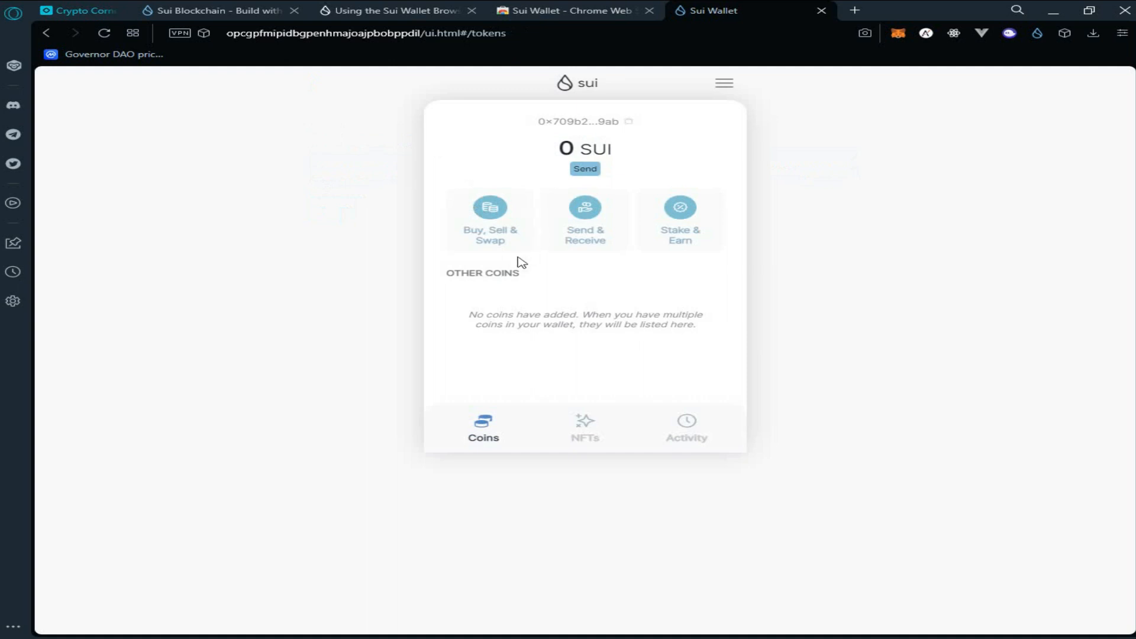
{"action": "mouse_move", "coordinate": [270, 241]}
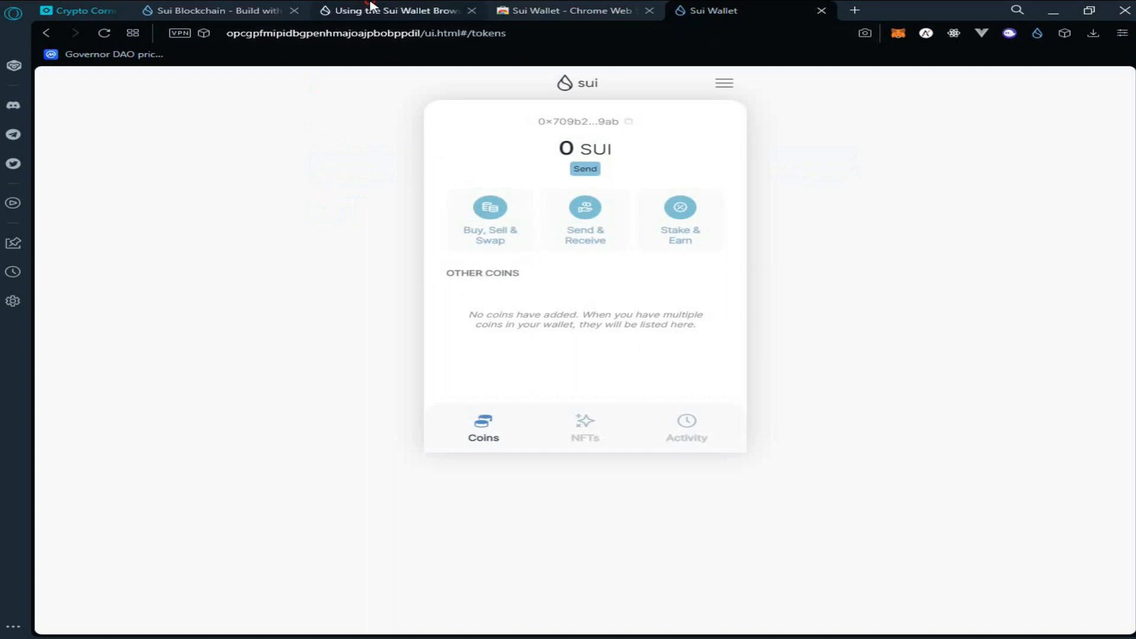
Step: Return to the wallet guide's Configure section and follow its Sui Discord invite link
{"action": "left_click", "coordinate": [395, 10]}
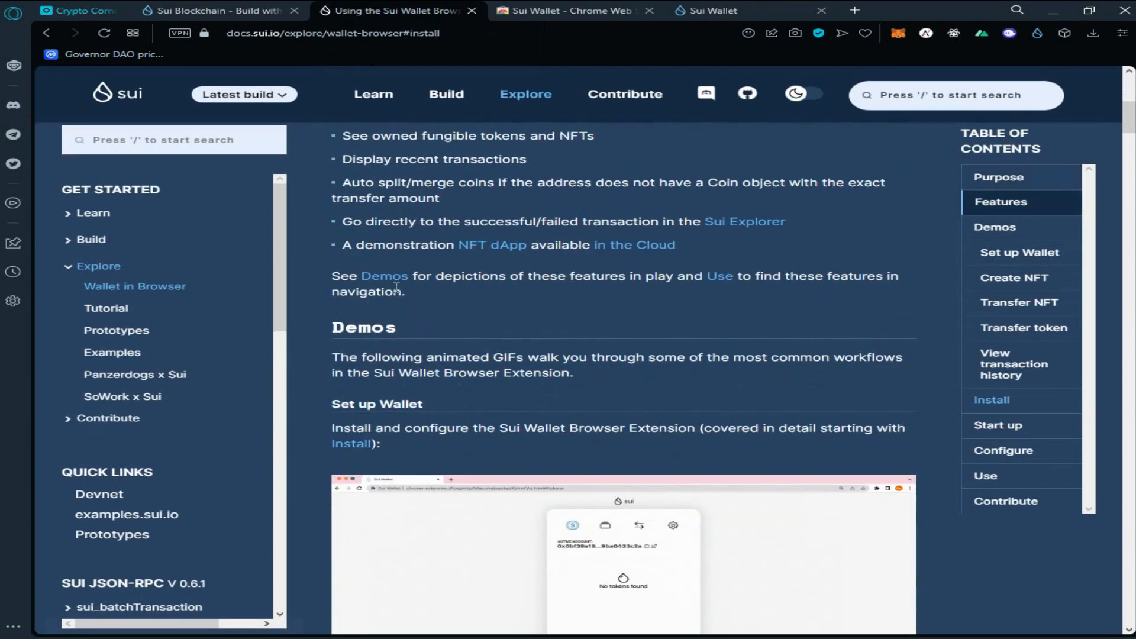
{"action": "scroll", "scroll_direction": "down", "scroll_amount": 3}
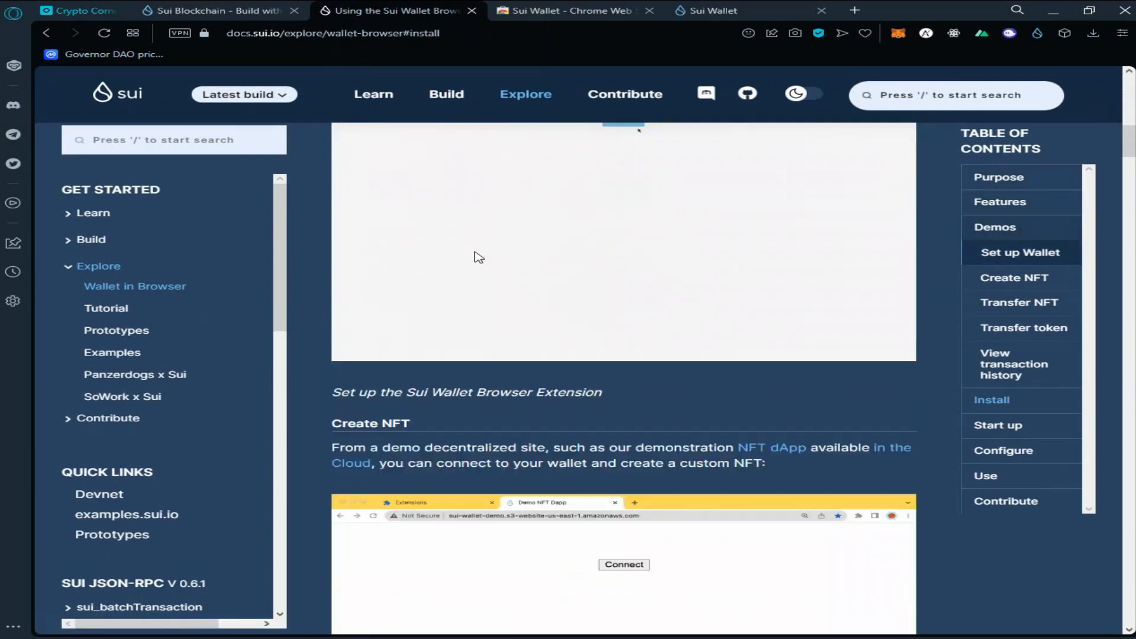
{"action": "scroll", "scroll_direction": "down", "scroll_amount": 3}
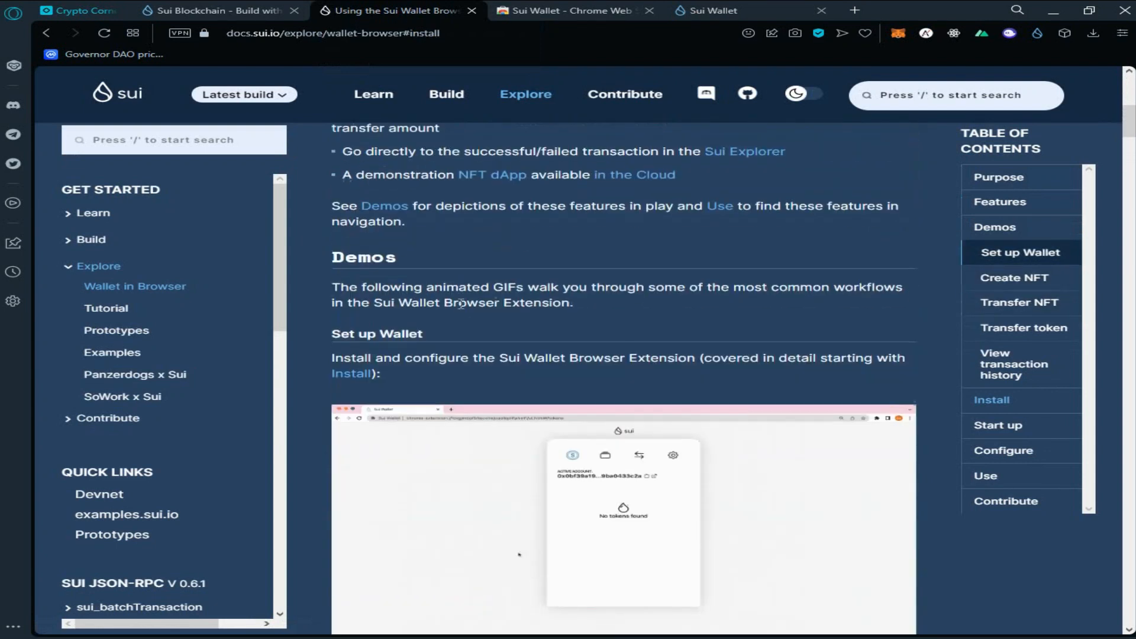
{"action": "scroll", "scroll_direction": "down", "scroll_amount": 3}
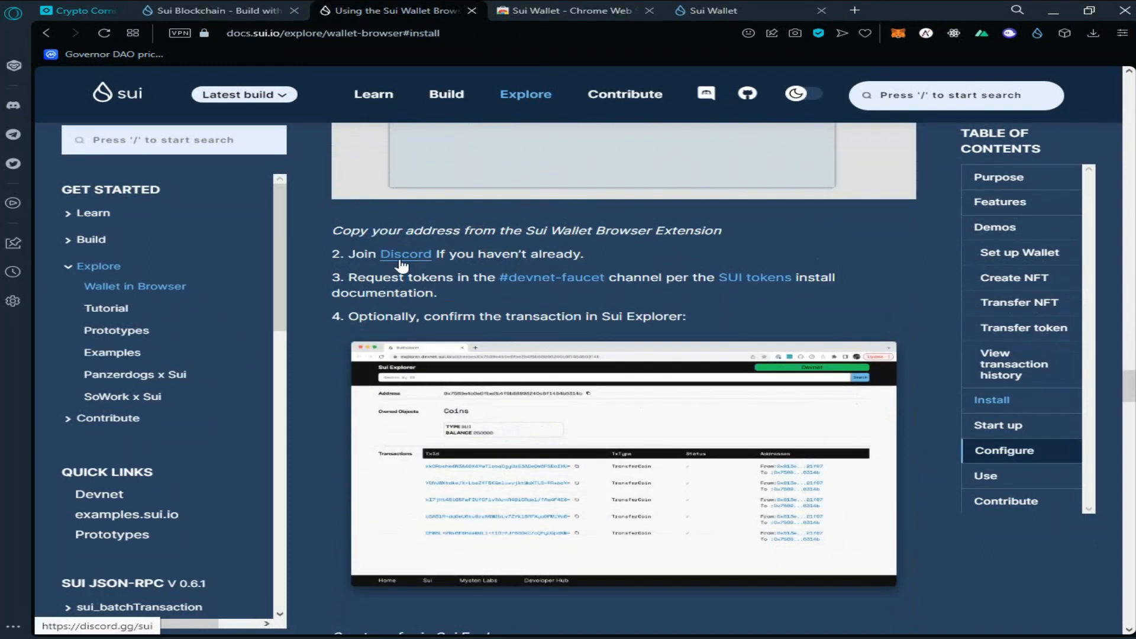
{"action": "left_click", "coordinate": [405, 253]}
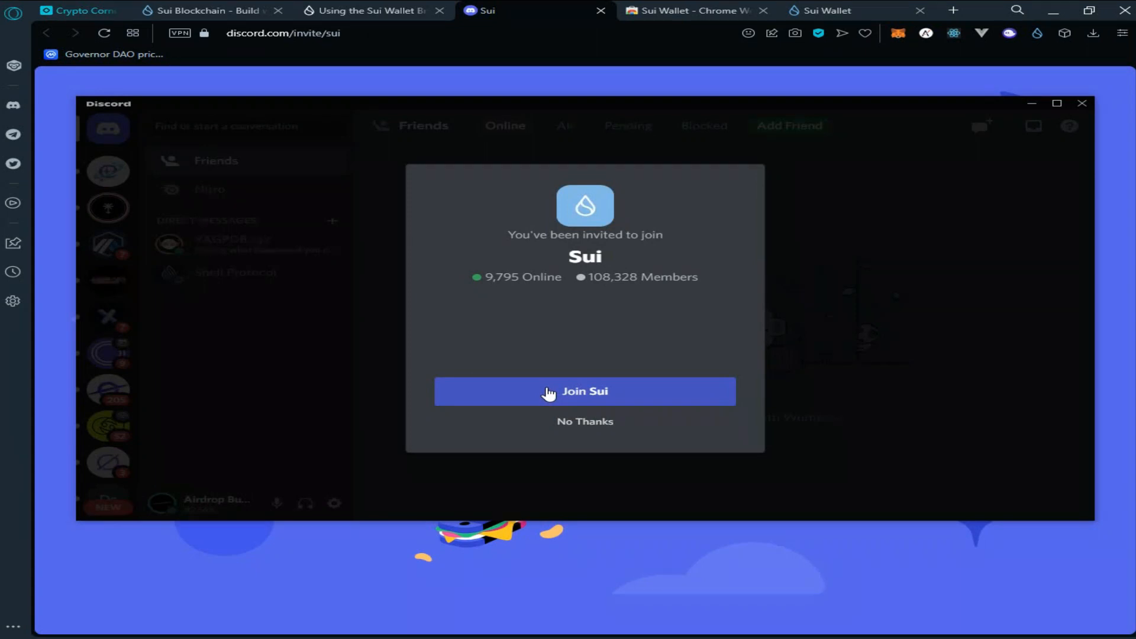
Step: Join the Sui server, agree to its rules, and enter the unlocked #2nd-step-rules channel
{"action": "left_click", "coordinate": [585, 392]}
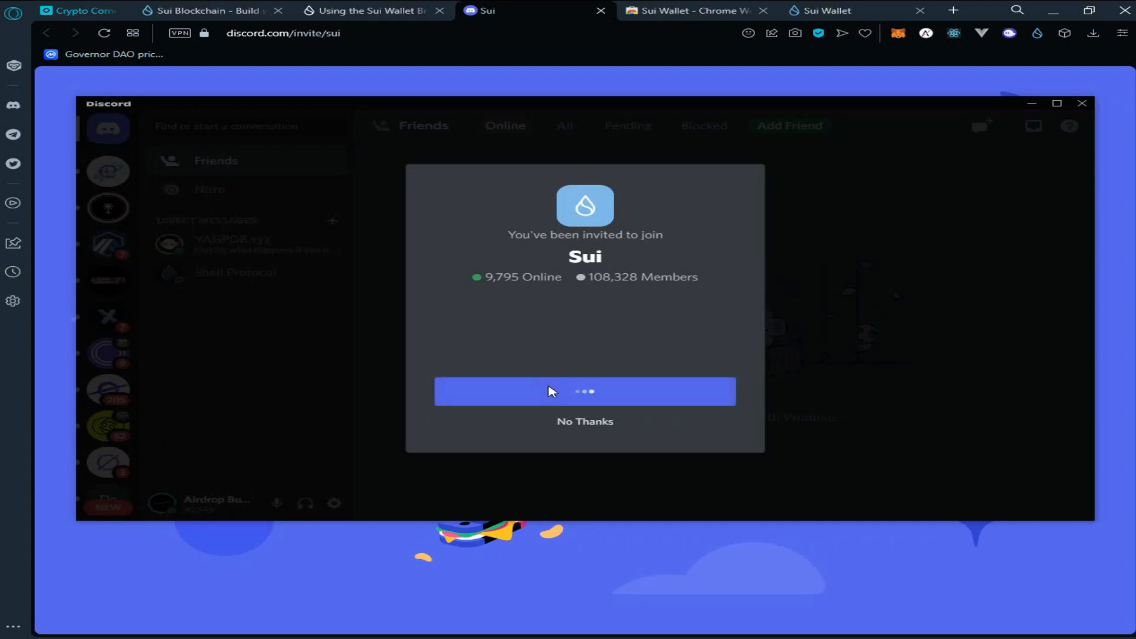
{"action": "left_click", "coordinate": [585, 390]}
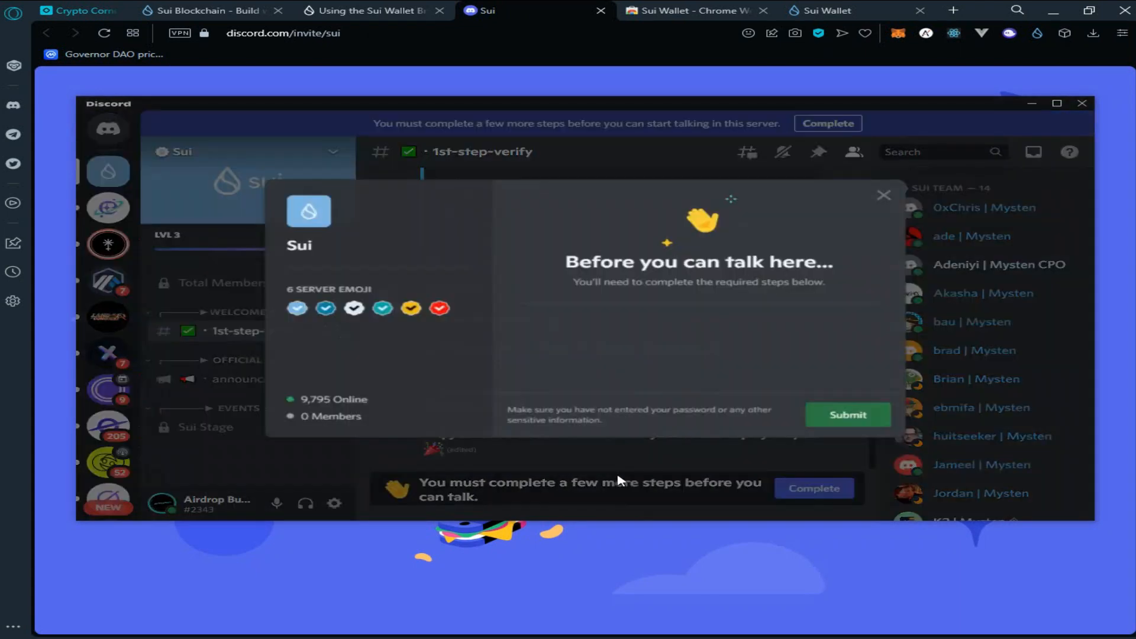
{"action": "left_click", "coordinate": [521, 426]}
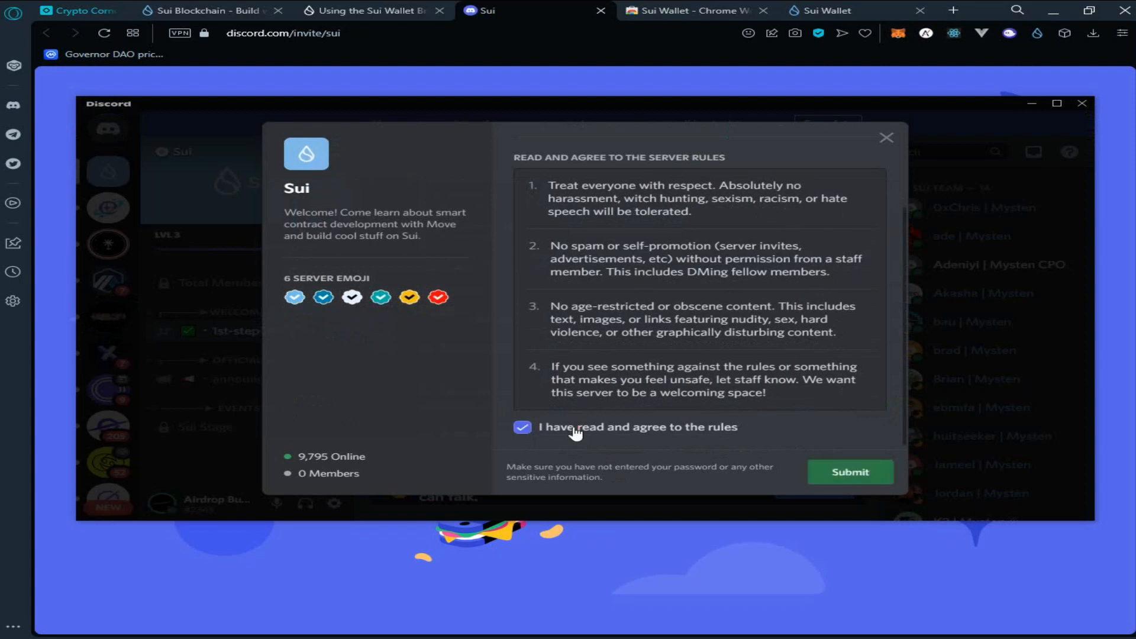
{"action": "left_click", "coordinate": [849, 472]}
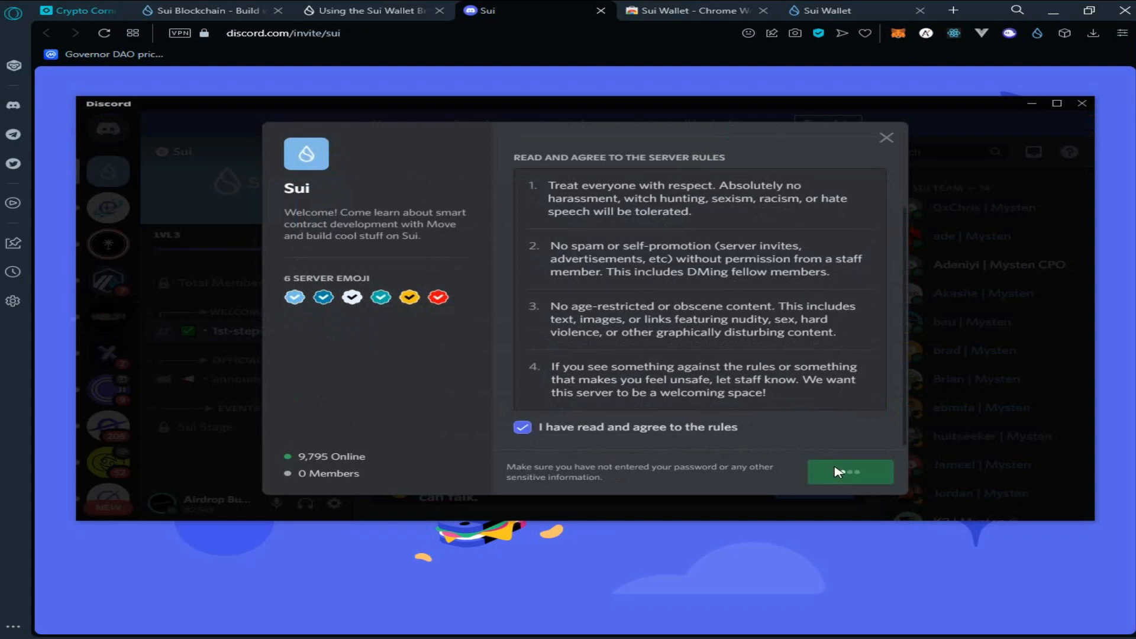
{"action": "left_click", "coordinate": [850, 471]}
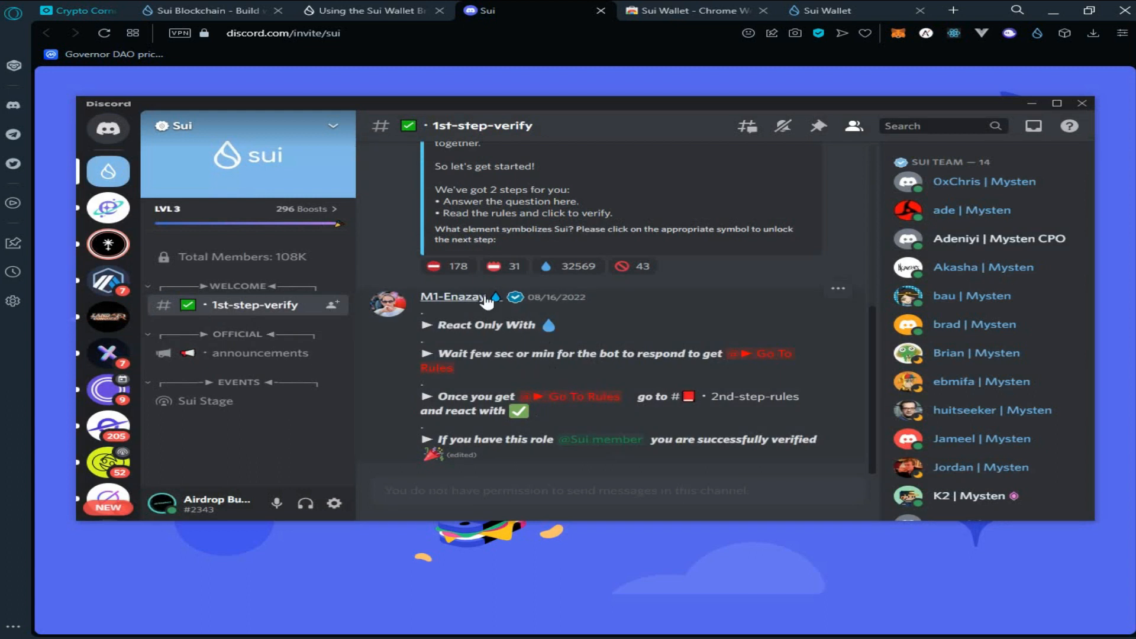
{"action": "mouse_move", "coordinate": [549, 326]}
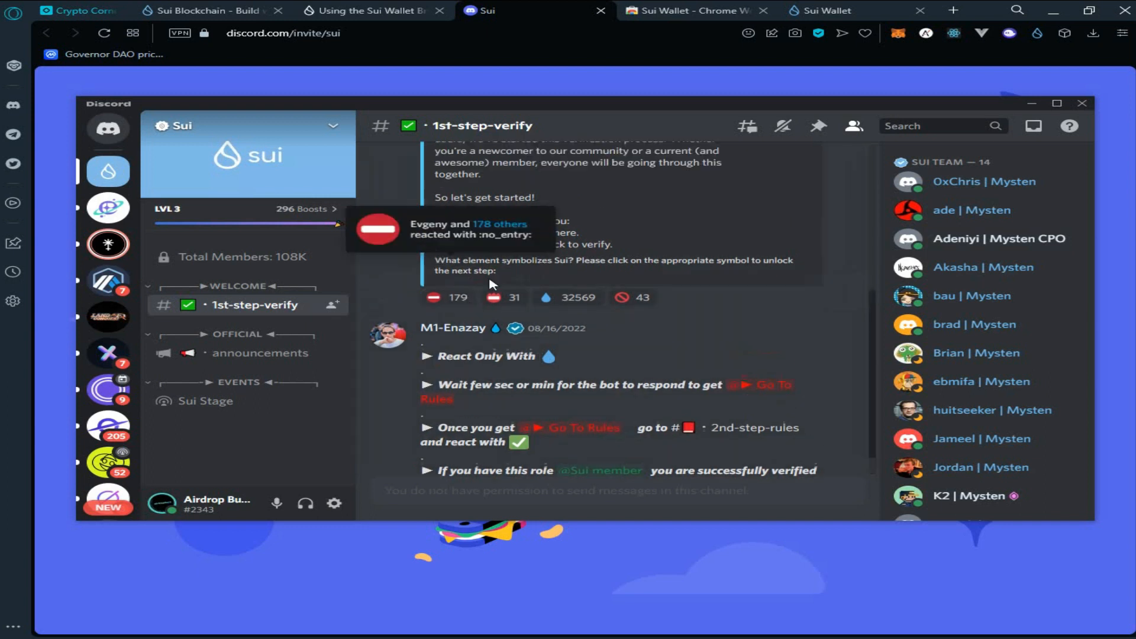
{"action": "left_click", "coordinate": [253, 327]}
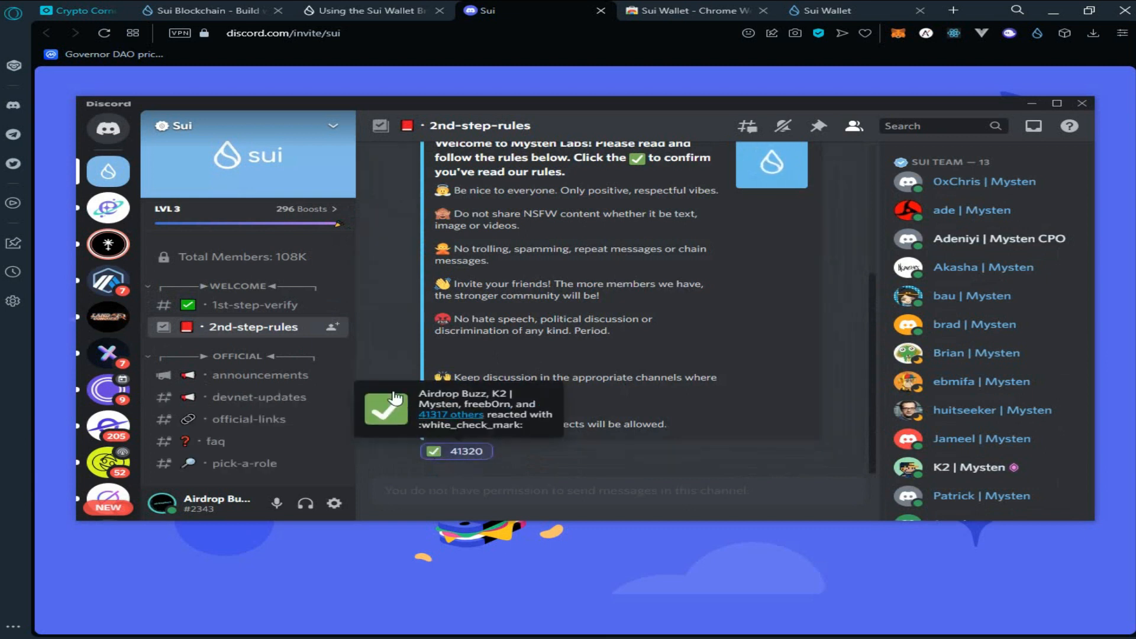
Step: Request devnet SUI in #devnet-faucet with '!faucet' plus the wallet address
{"action": "left_click", "coordinate": [253, 301]}
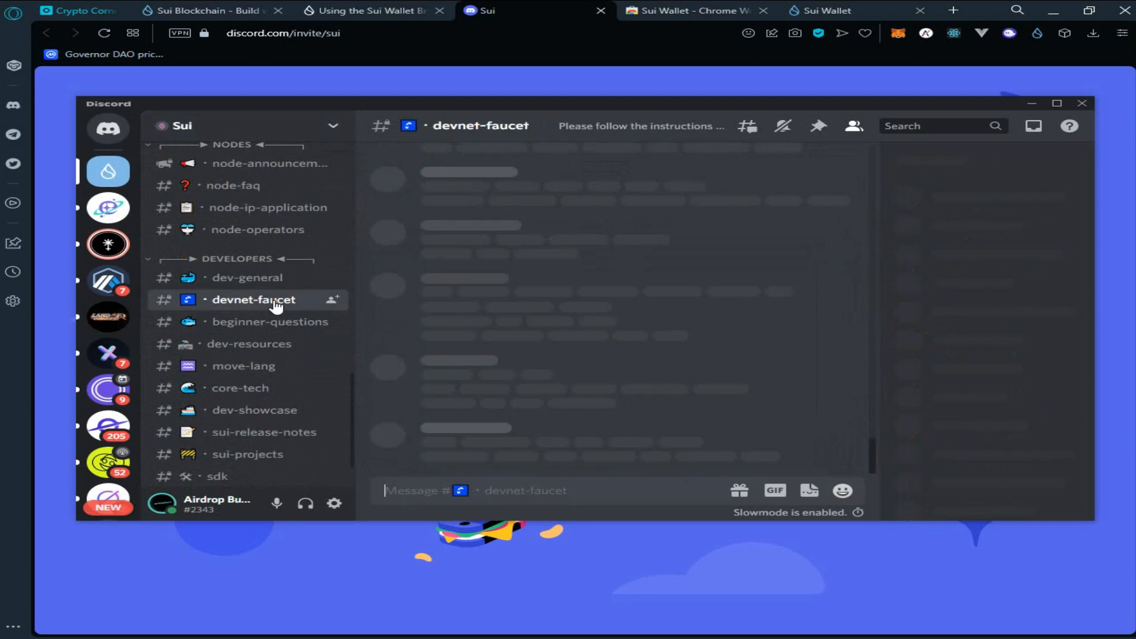
{"action": "type", "text": "!faucet"}
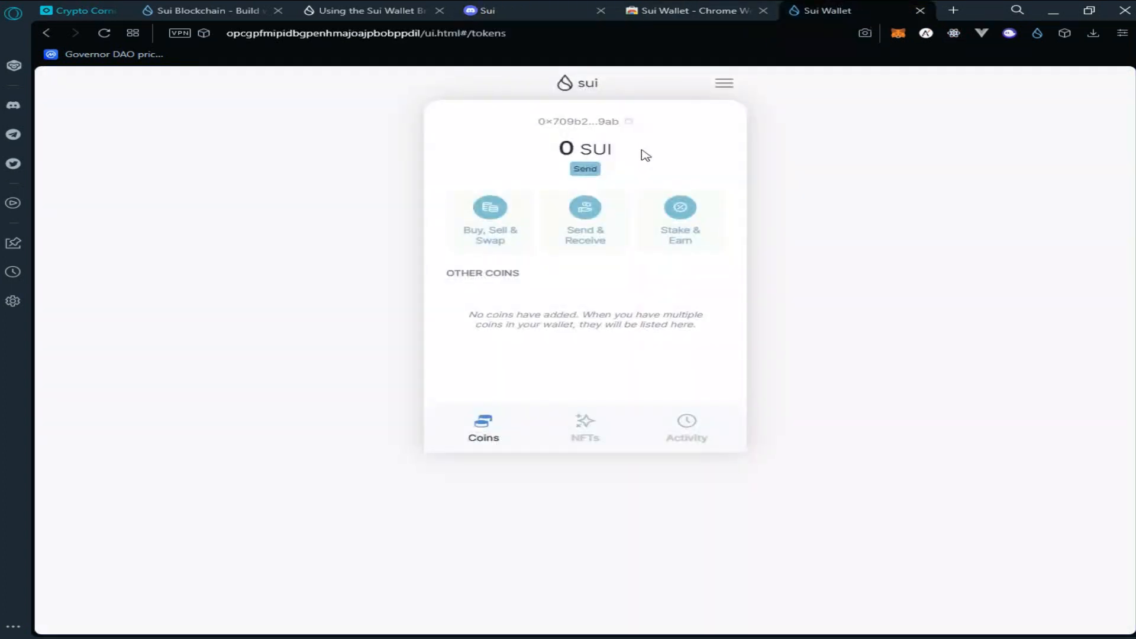
{"action": "mouse_move", "coordinate": [615, 121]}
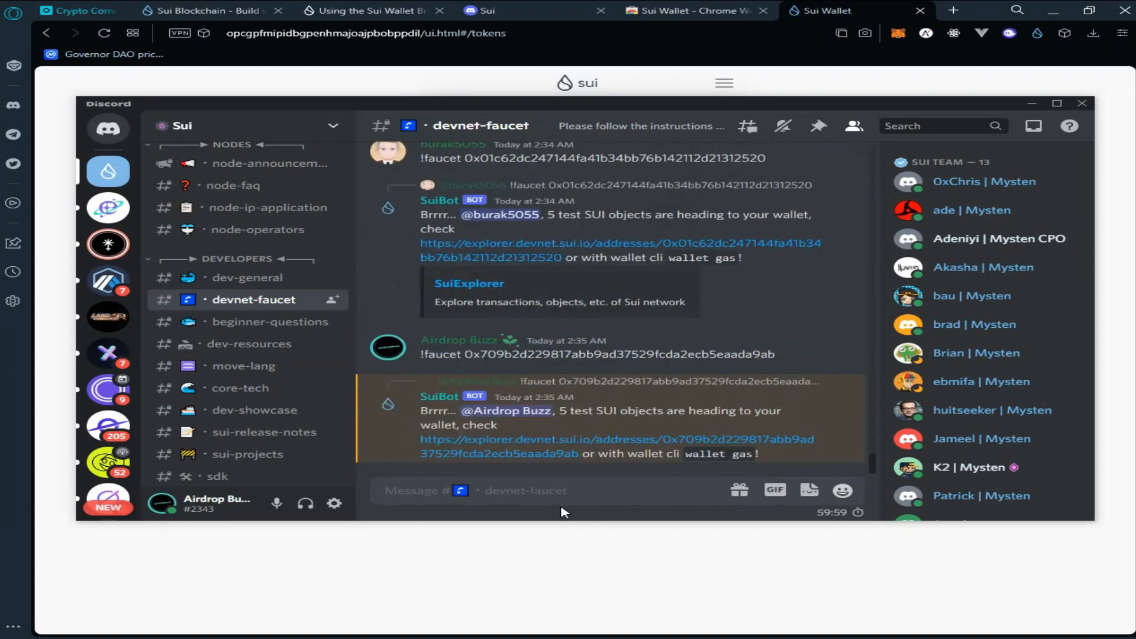
{"action": "scroll", "scroll_direction": "down", "scroll_amount": 3}
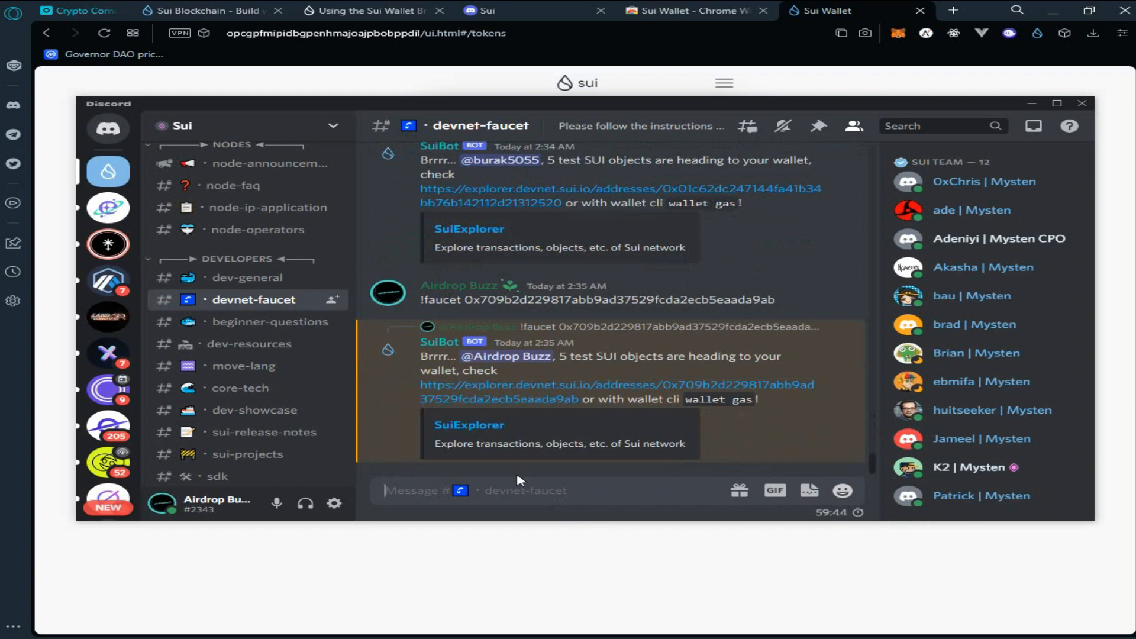
{"action": "mouse_move", "coordinate": [551, 400]}
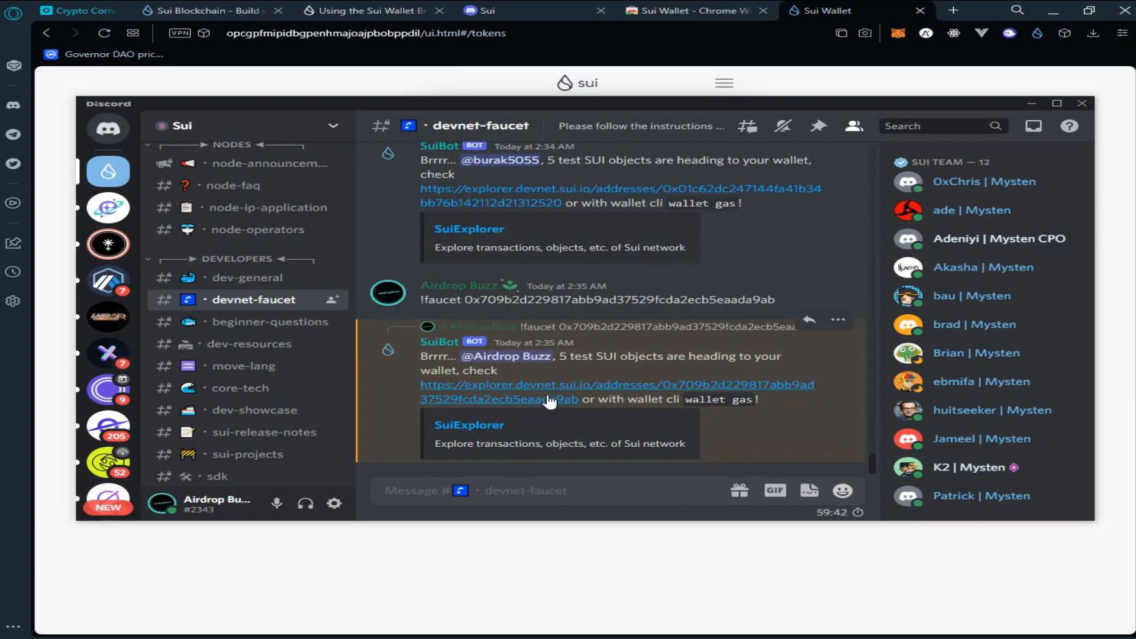
{"action": "mouse_move", "coordinate": [551, 400]}
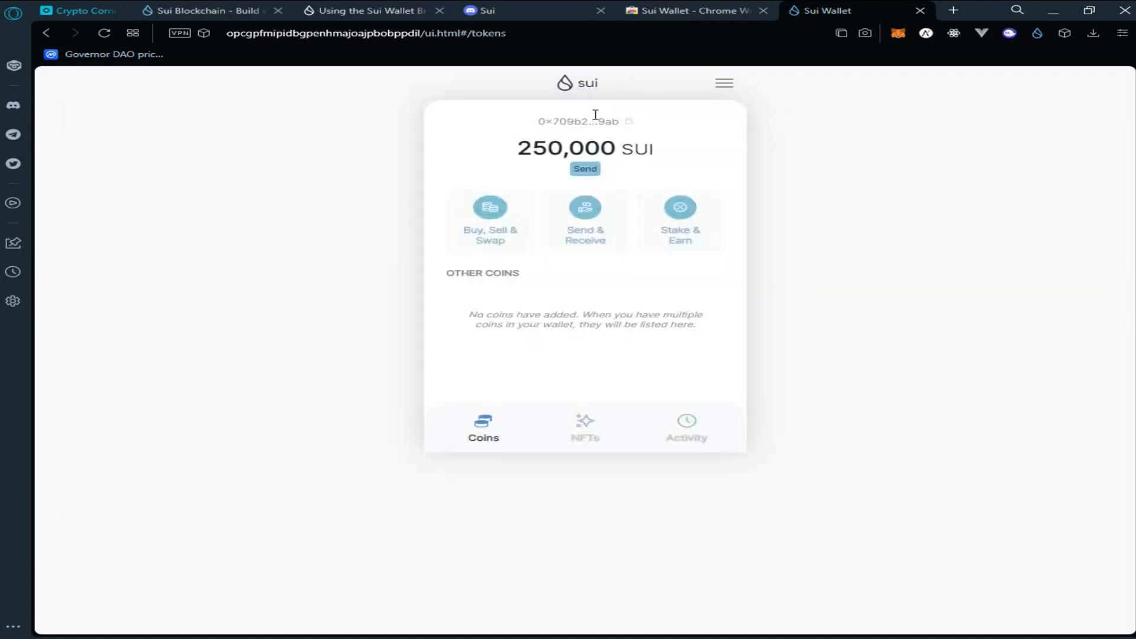
{"action": "mouse_move", "coordinate": [547, 173]}
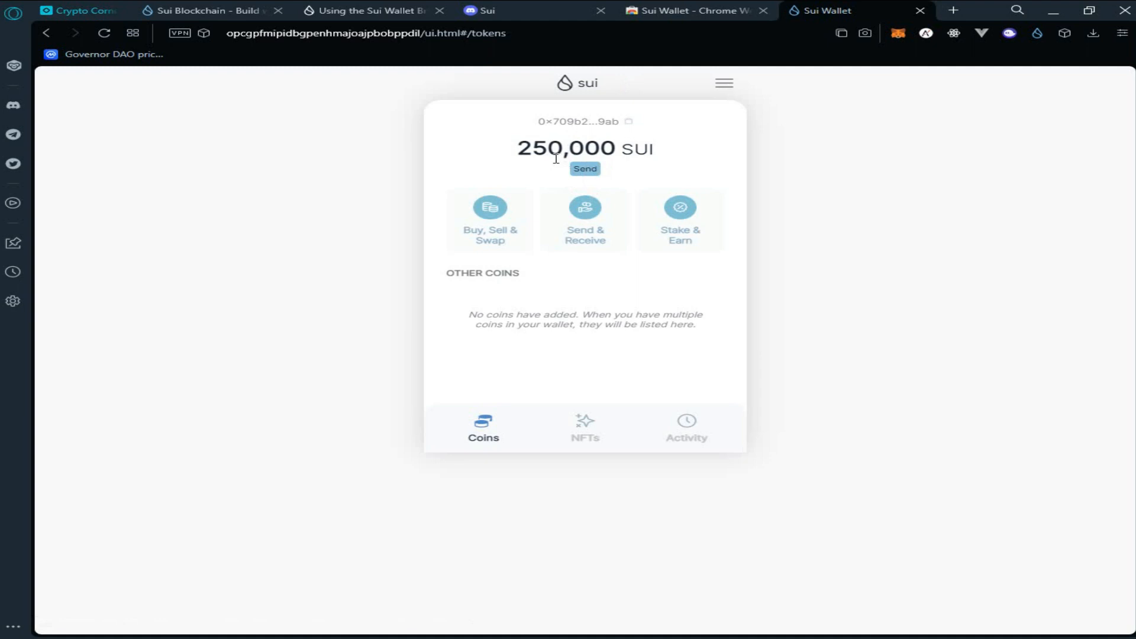
{"action": "mouse_move", "coordinate": [532, 255]}
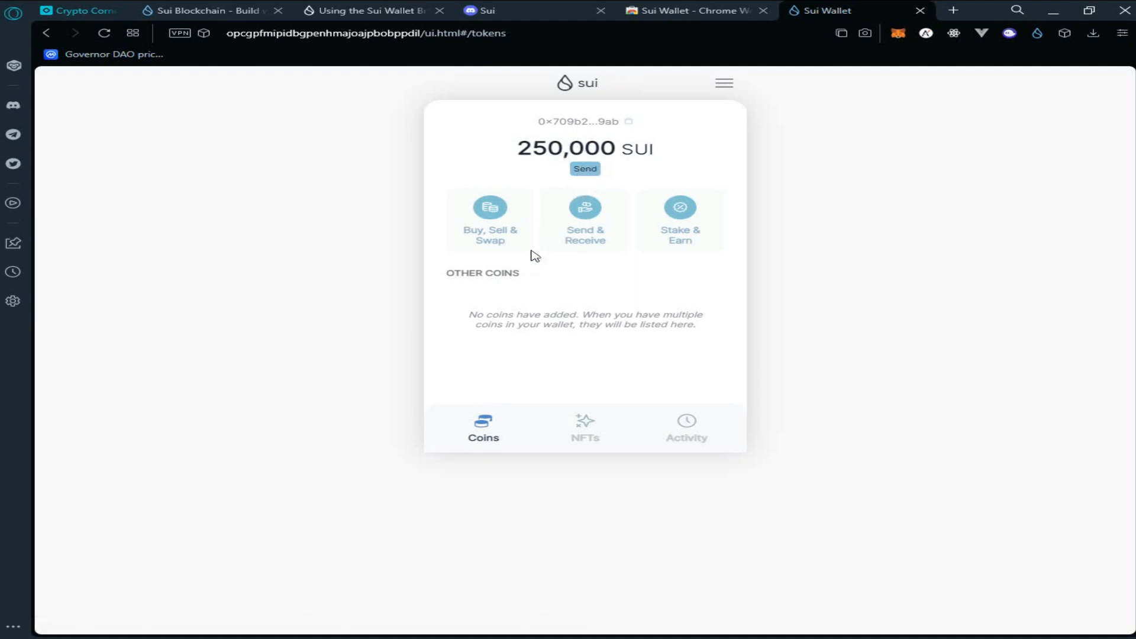
Step: Connect the Sui wallet to the sui.gallery drop page, approving the connection in the wallet
{"action": "left_click", "coordinate": [207, 11]}
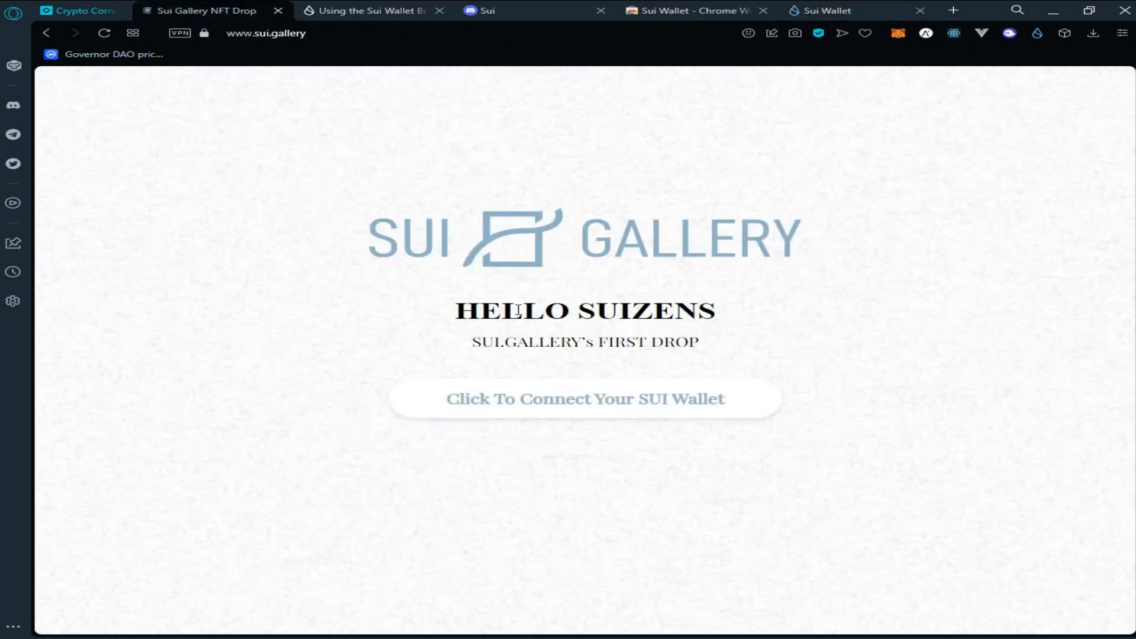
{"action": "mouse_move", "coordinate": [525, 329]}
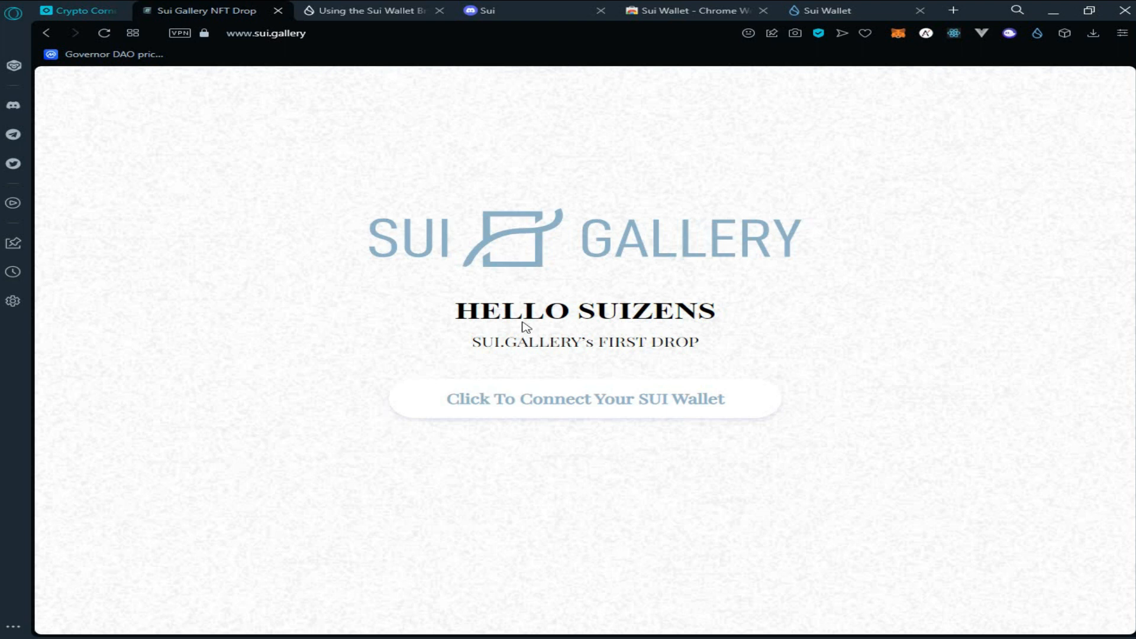
{"action": "left_click", "coordinate": [585, 399]}
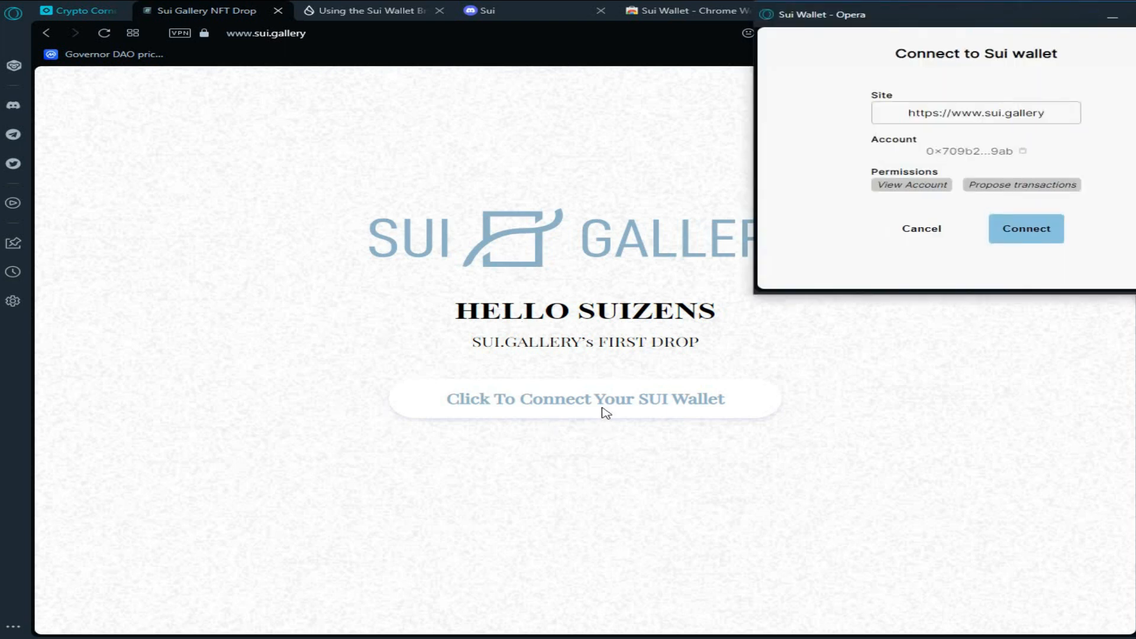
{"action": "mouse_move", "coordinate": [1003, 228]}
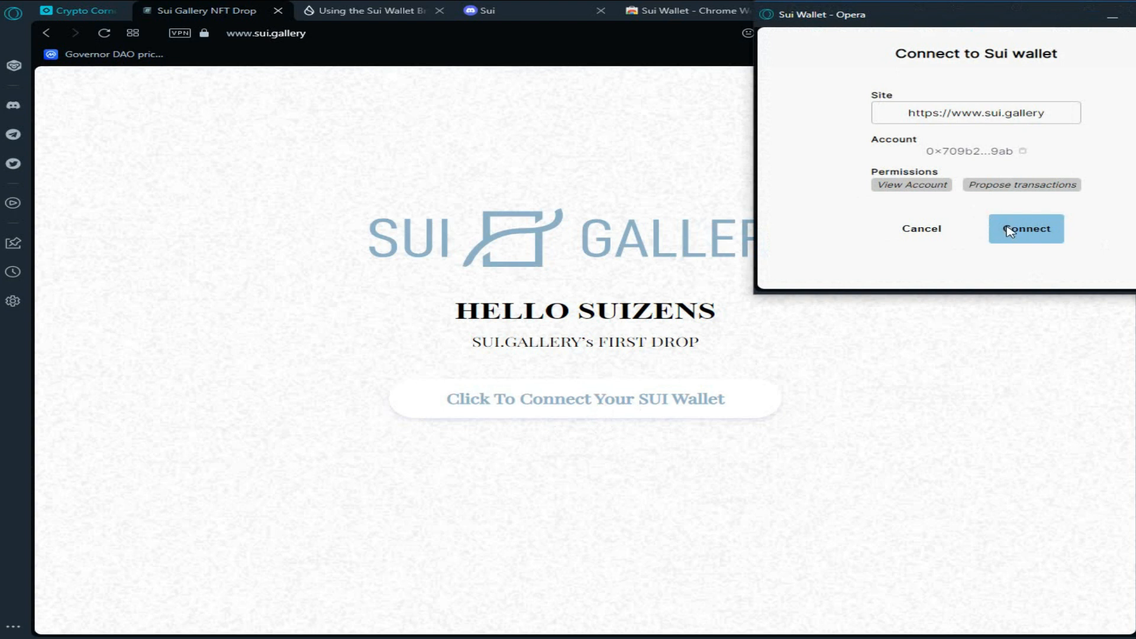
{"action": "left_click", "coordinate": [1027, 228]}
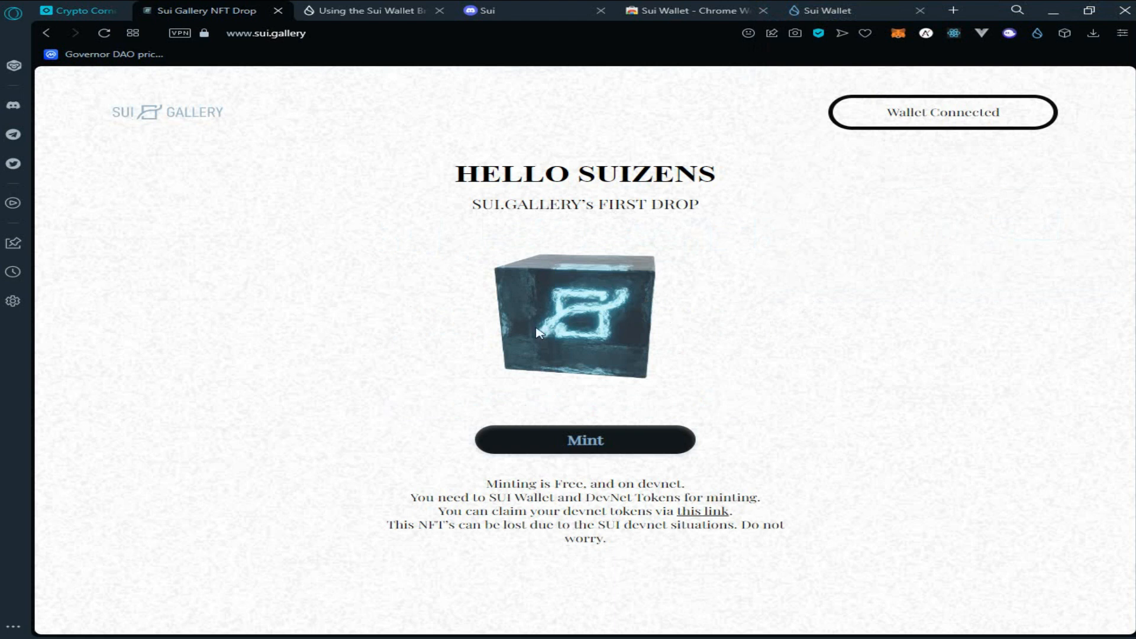
Step: Mint the Sui Gallery first-drop NFT and approve its transaction in the wallet popup
{"action": "left_click", "coordinate": [566, 443]}
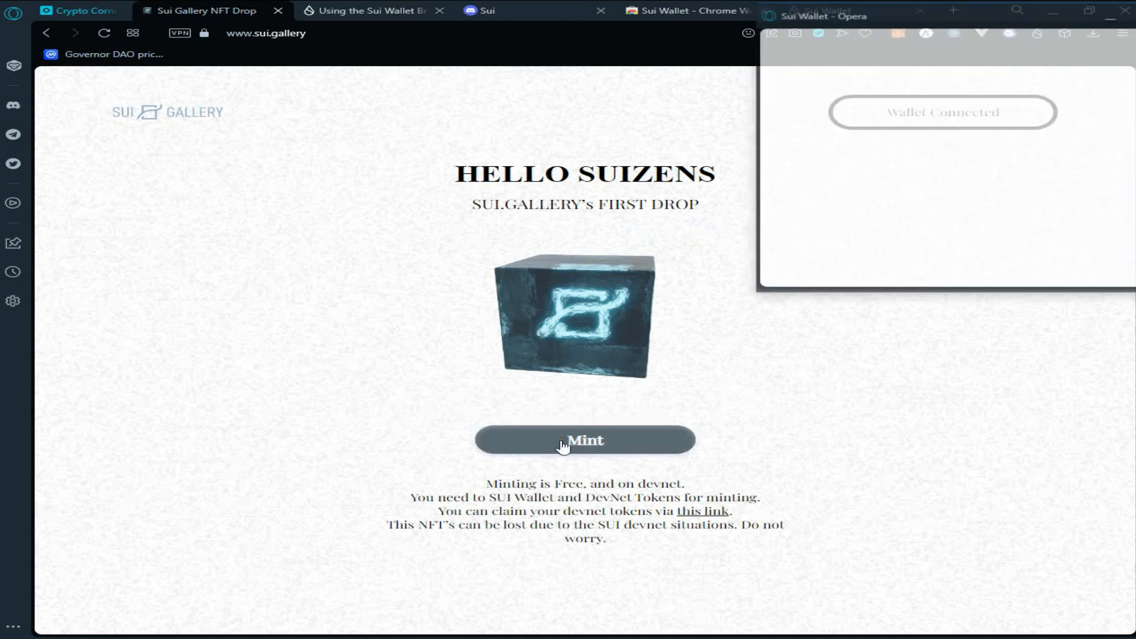
{"action": "left_click", "coordinate": [585, 440]}
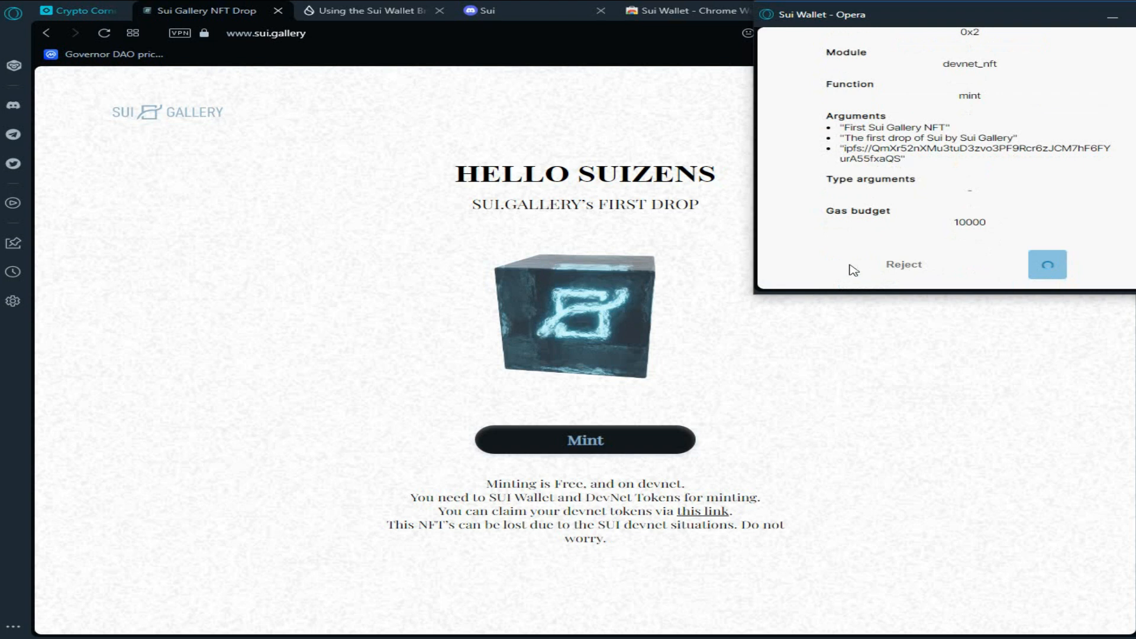
{"action": "left_click", "coordinate": [1048, 265]}
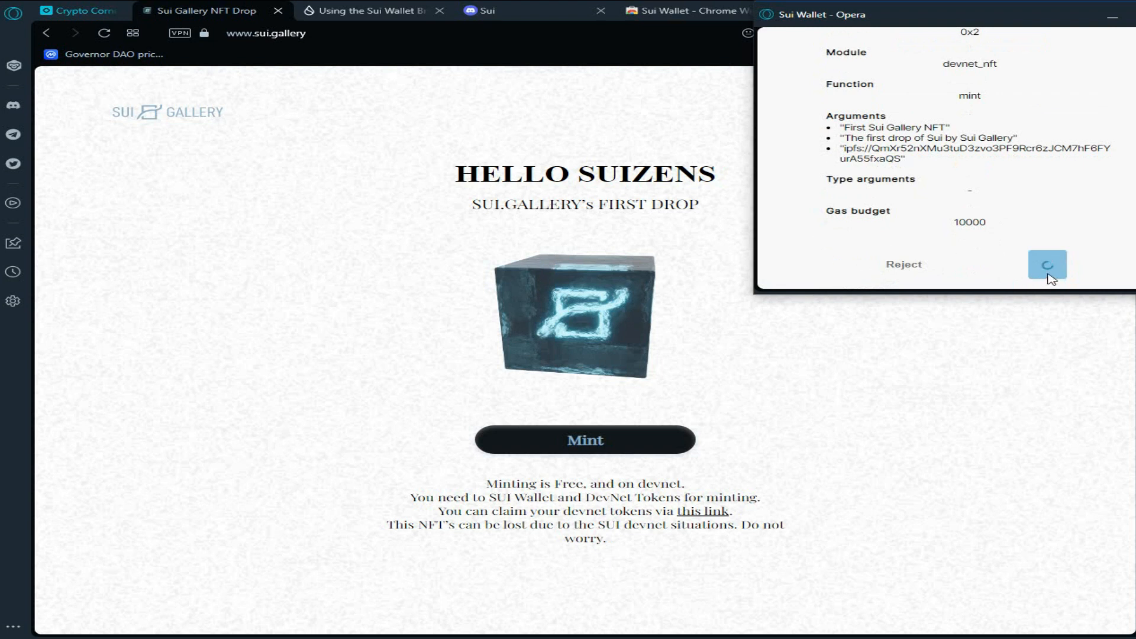
{"action": "left_click", "coordinate": [1047, 265]}
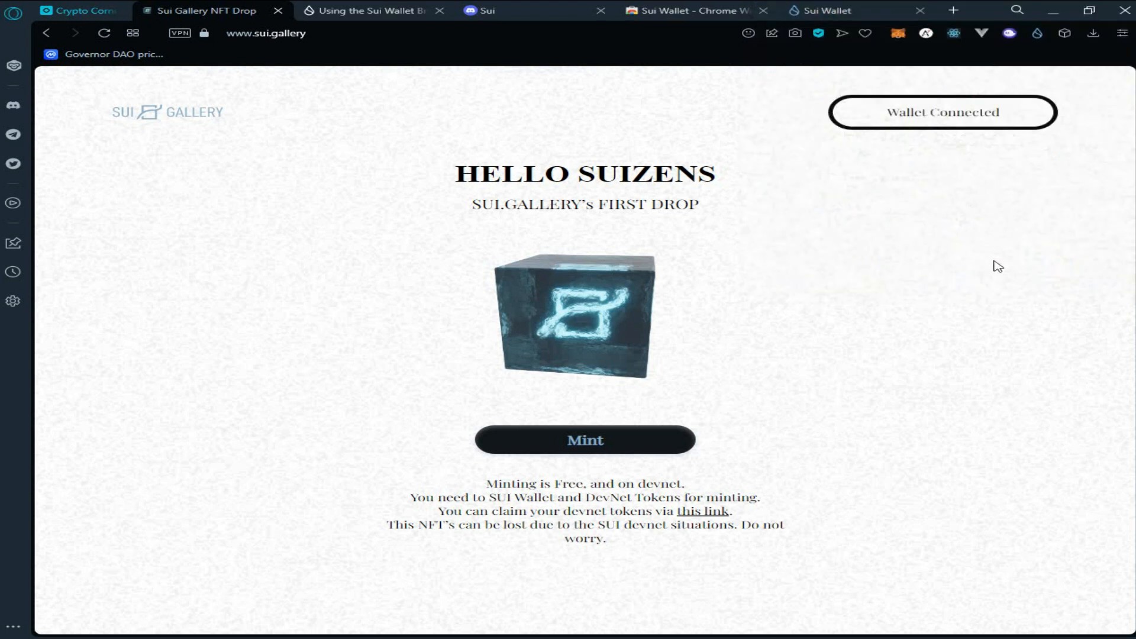
{"action": "mouse_move", "coordinate": [914, 386]}
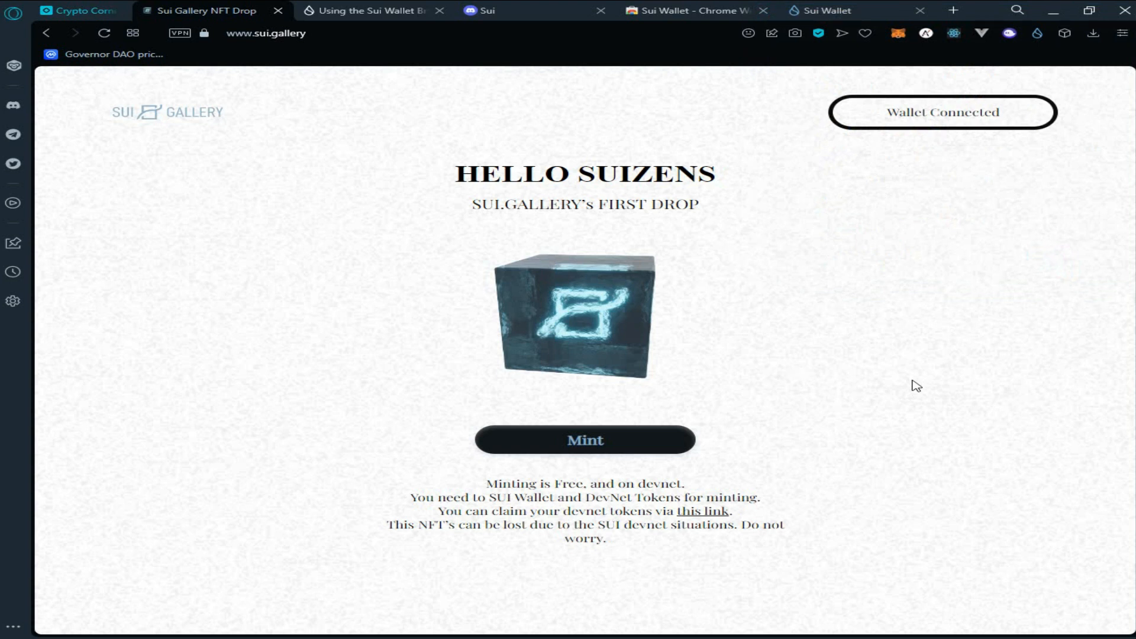
{"action": "mouse_move", "coordinate": [597, 310]}
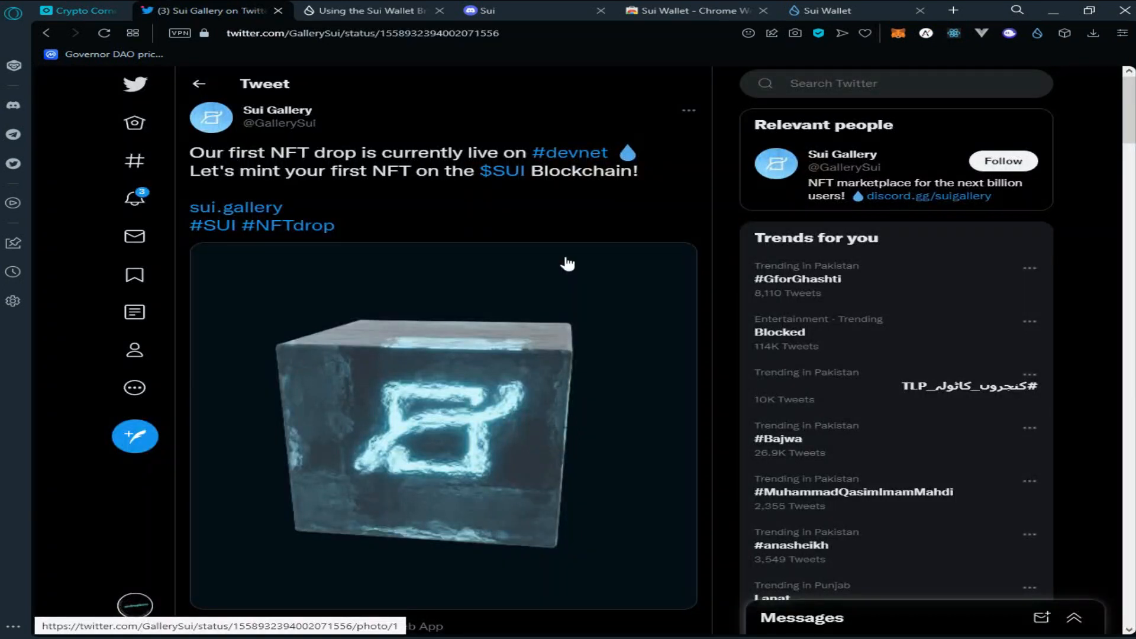
{"action": "mouse_move", "coordinate": [342, 147]}
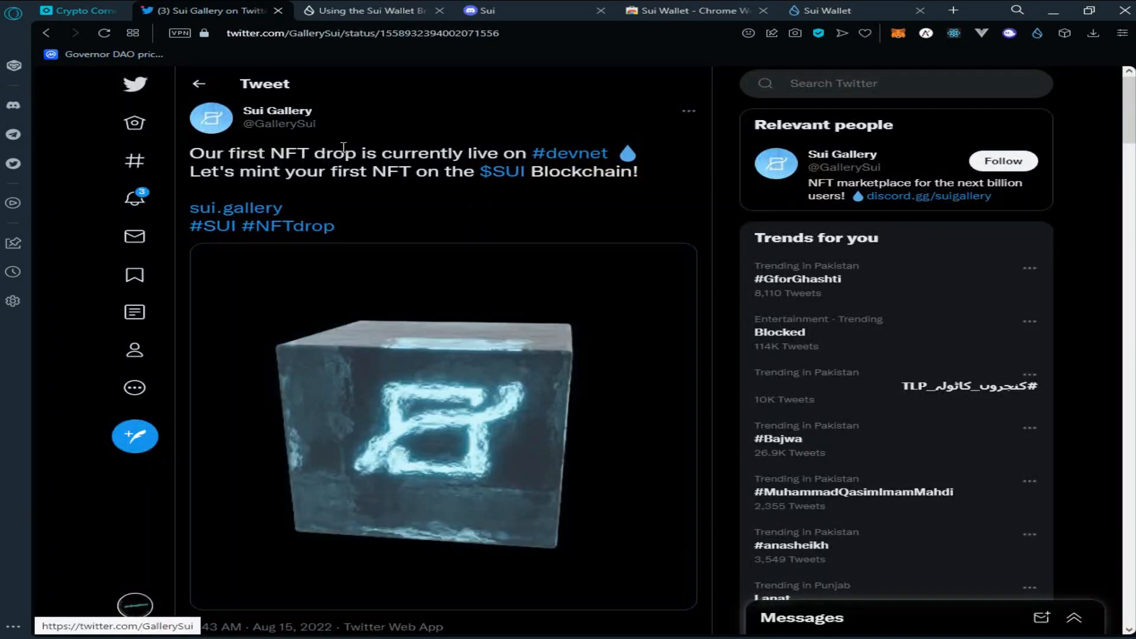
Step: Retweet Sui Gallery's NFT drop tweet, then return to the wallet tab
{"action": "scroll", "scroll_direction": "down", "scroll_amount": 3}
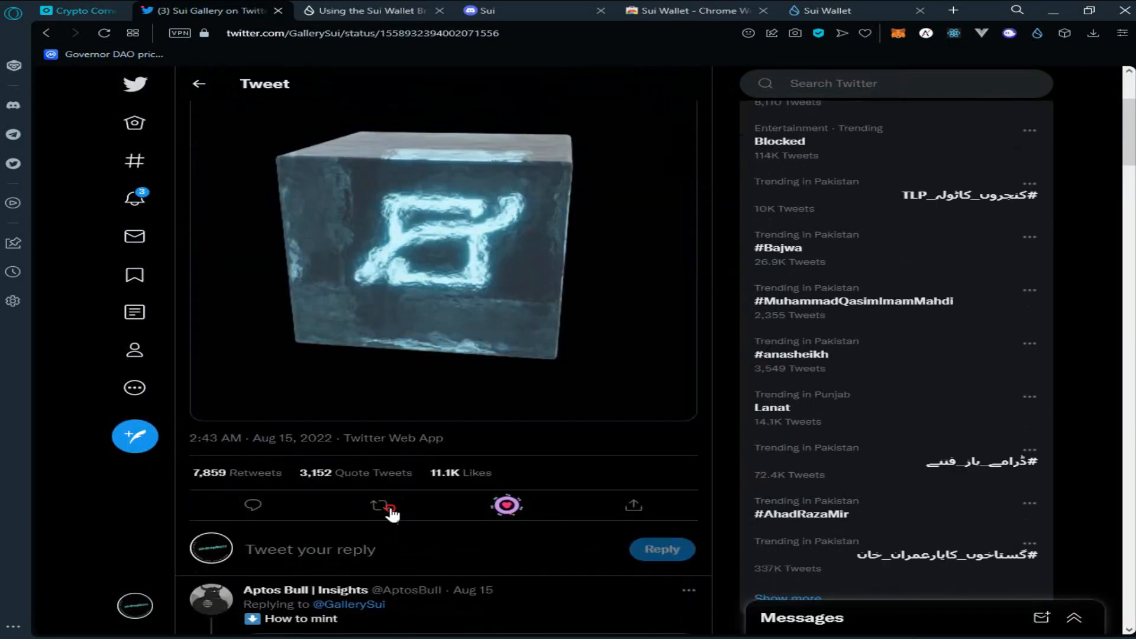
{"action": "left_click", "coordinate": [380, 506]}
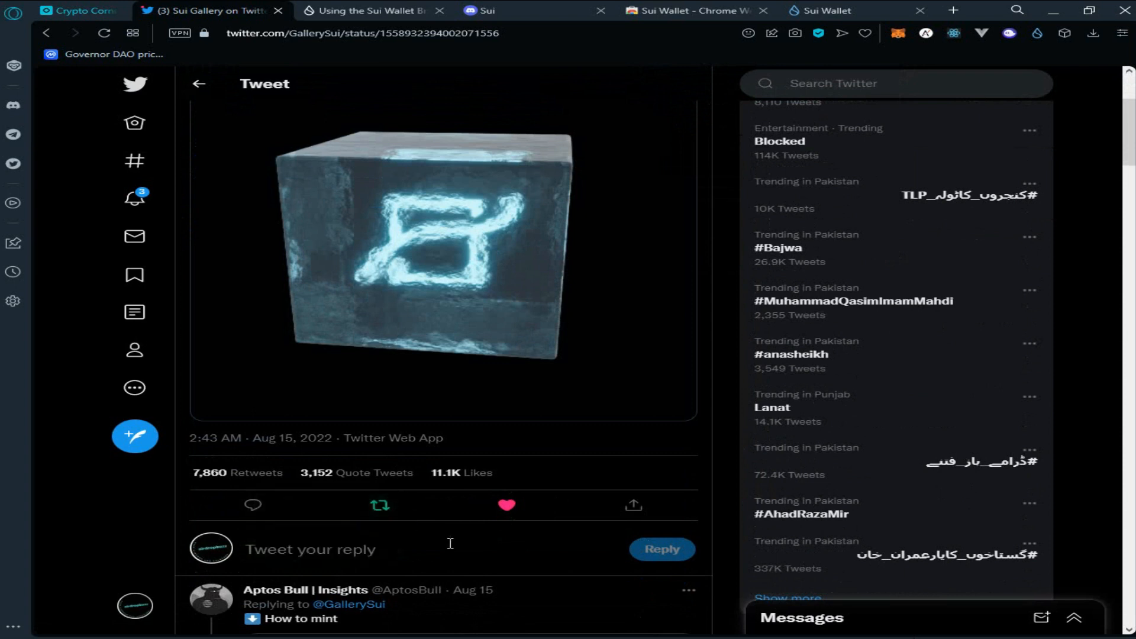
{"action": "mouse_move", "coordinate": [537, 289]}
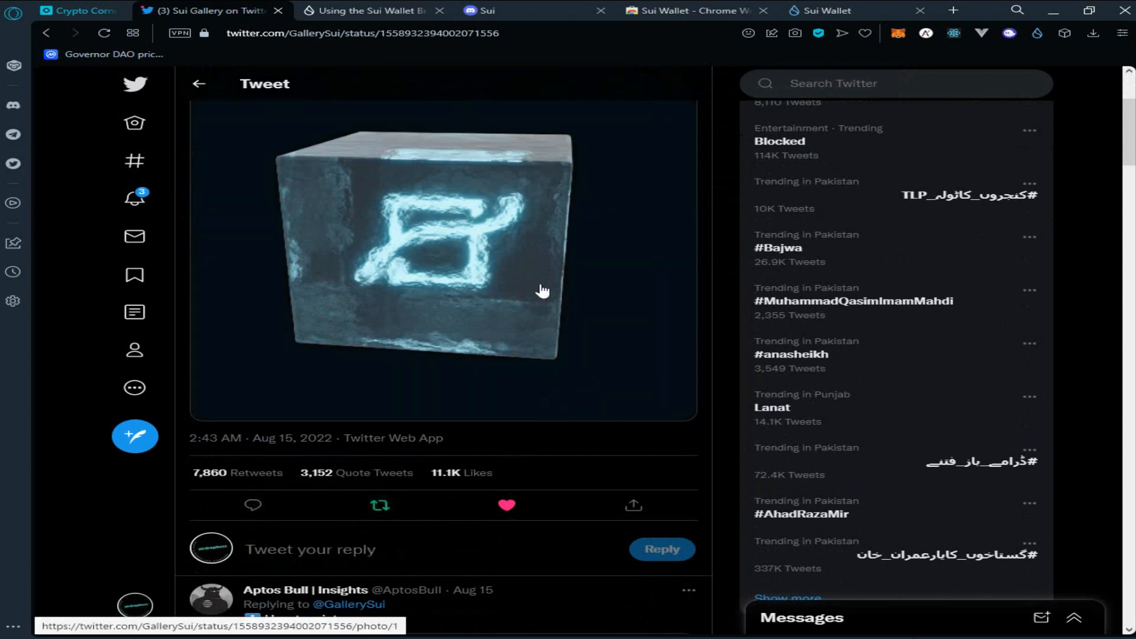
{"action": "left_click", "coordinate": [838, 11]}
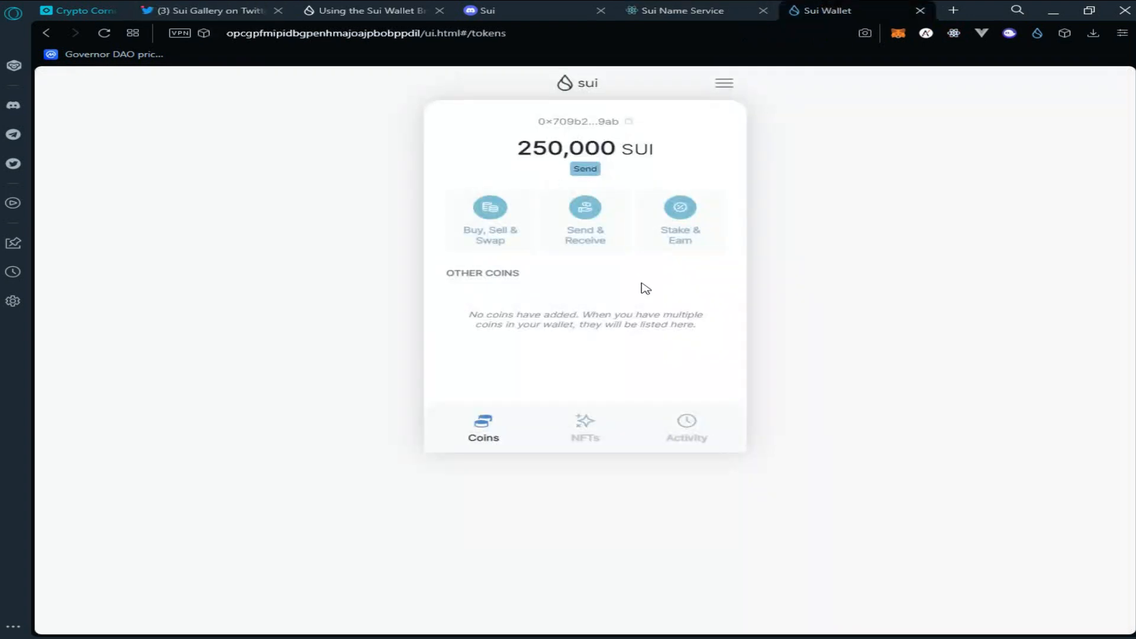
{"action": "mouse_move", "coordinate": [643, 296]}
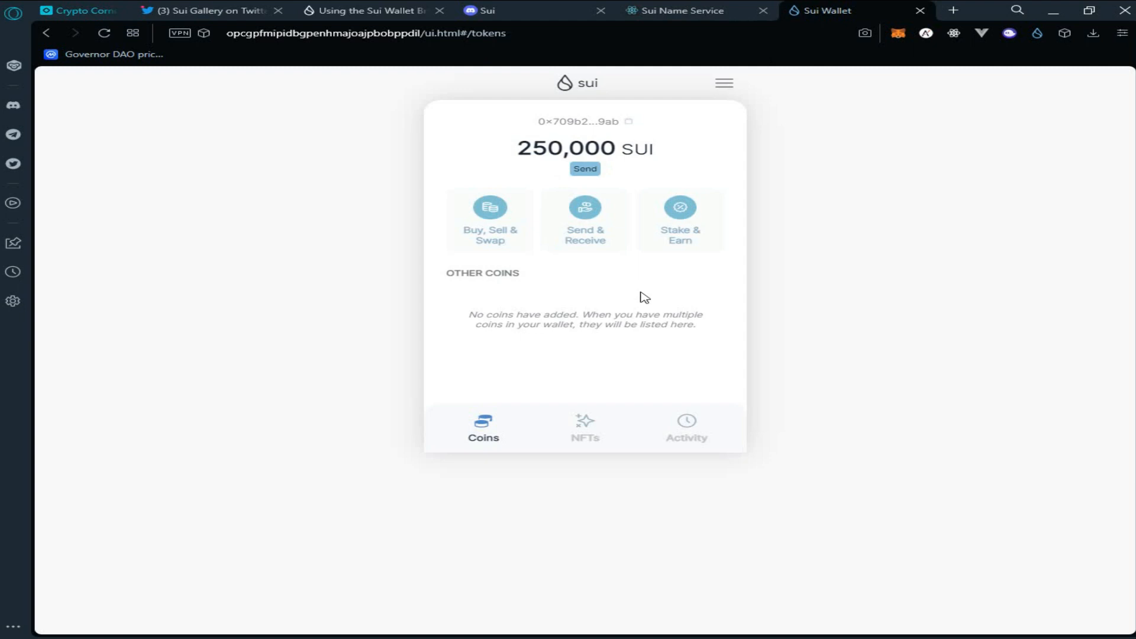
{"action": "mouse_move", "coordinate": [690, 292]}
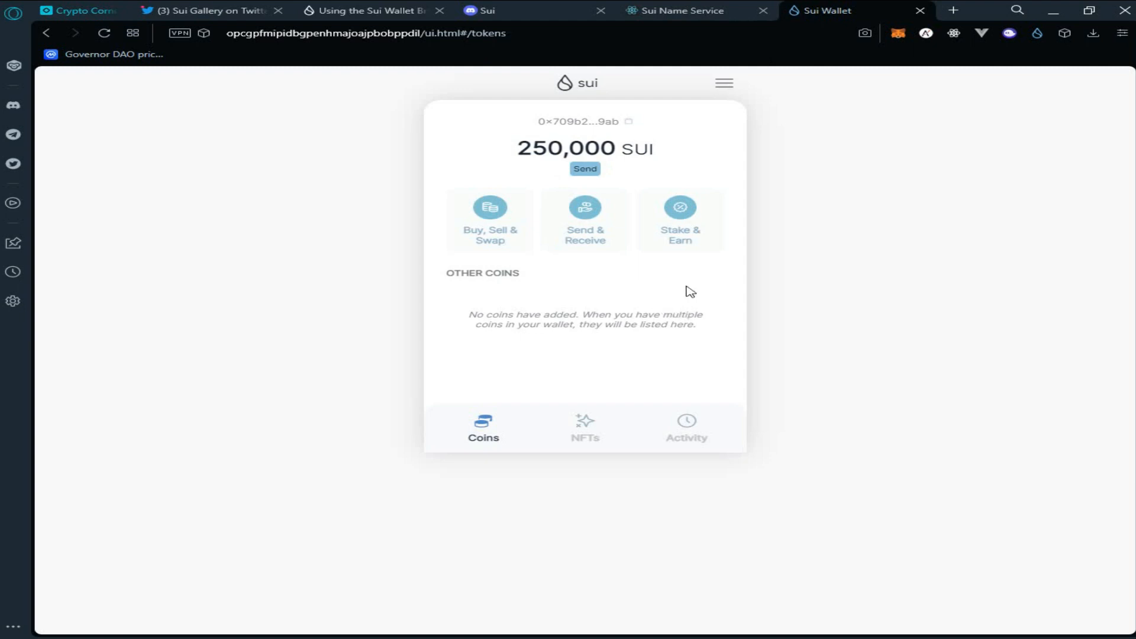
{"action": "left_click", "coordinate": [686, 10]}
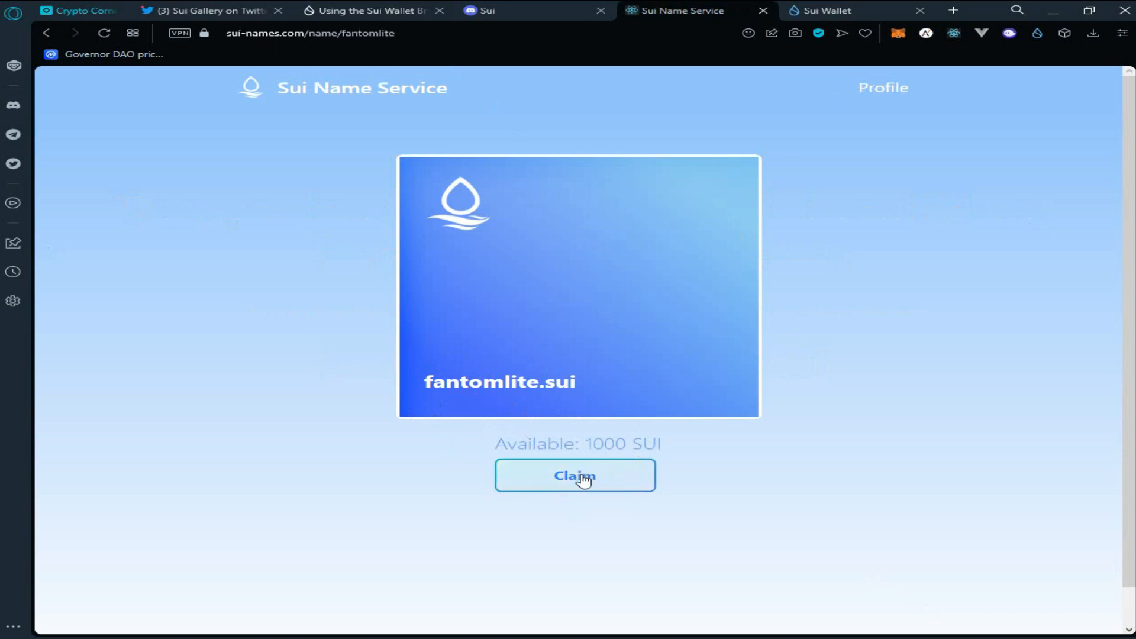
Step: Claim the name fantomlite.sui and approve its minting transaction in the wallet
{"action": "left_click", "coordinate": [575, 476]}
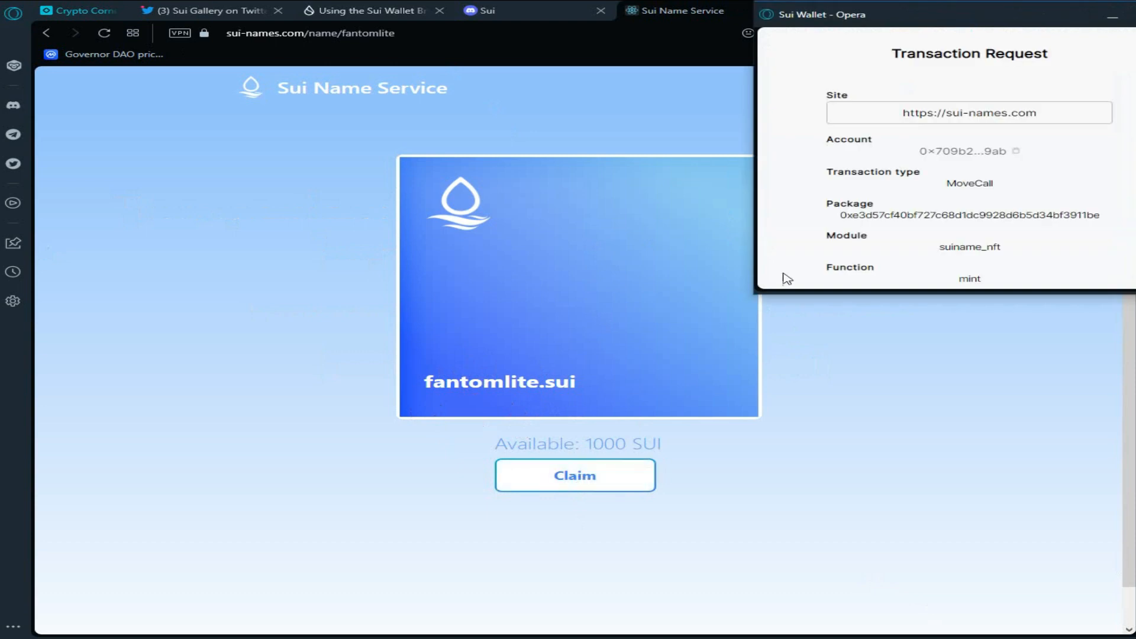
{"action": "scroll", "scroll_direction": "down", "scroll_amount": 3}
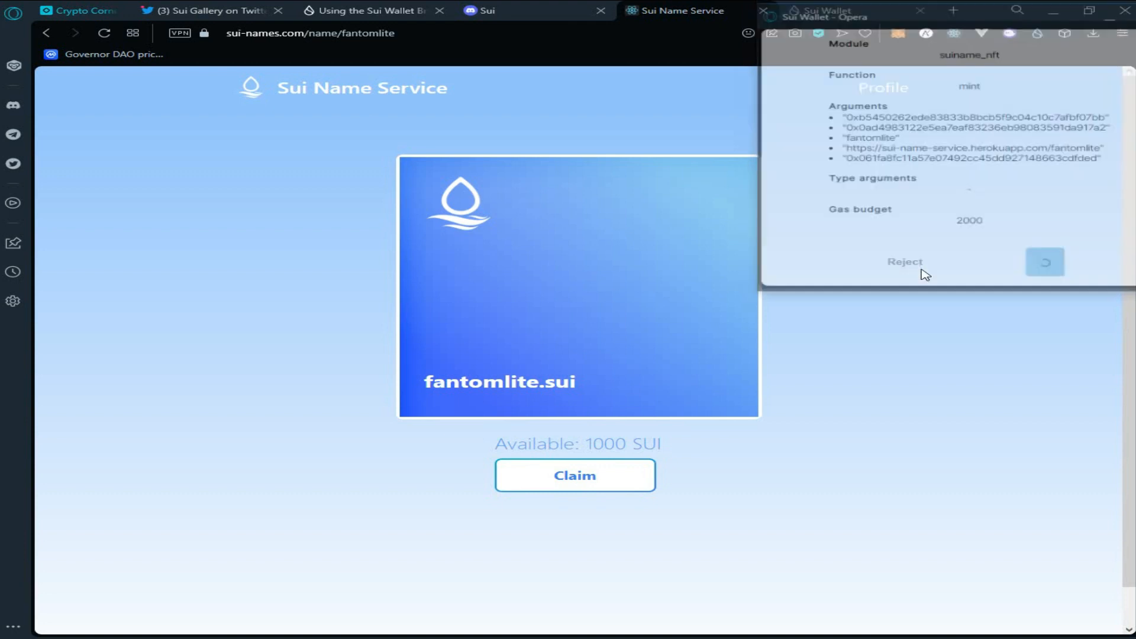
{"action": "left_click", "coordinate": [1046, 262]}
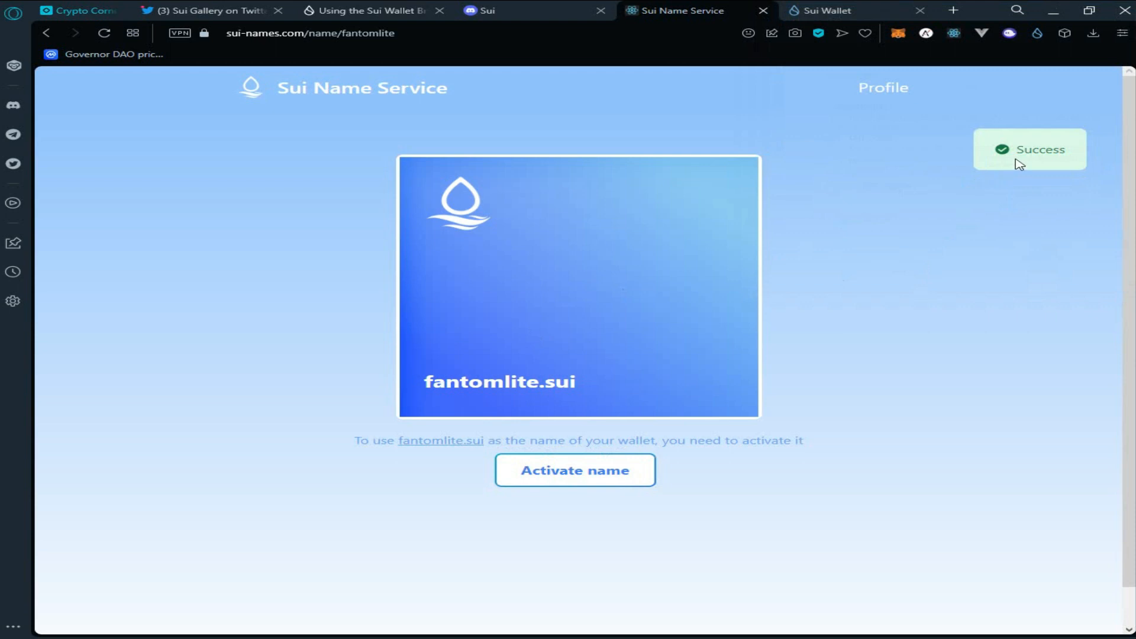
{"action": "mouse_move", "coordinate": [970, 192]}
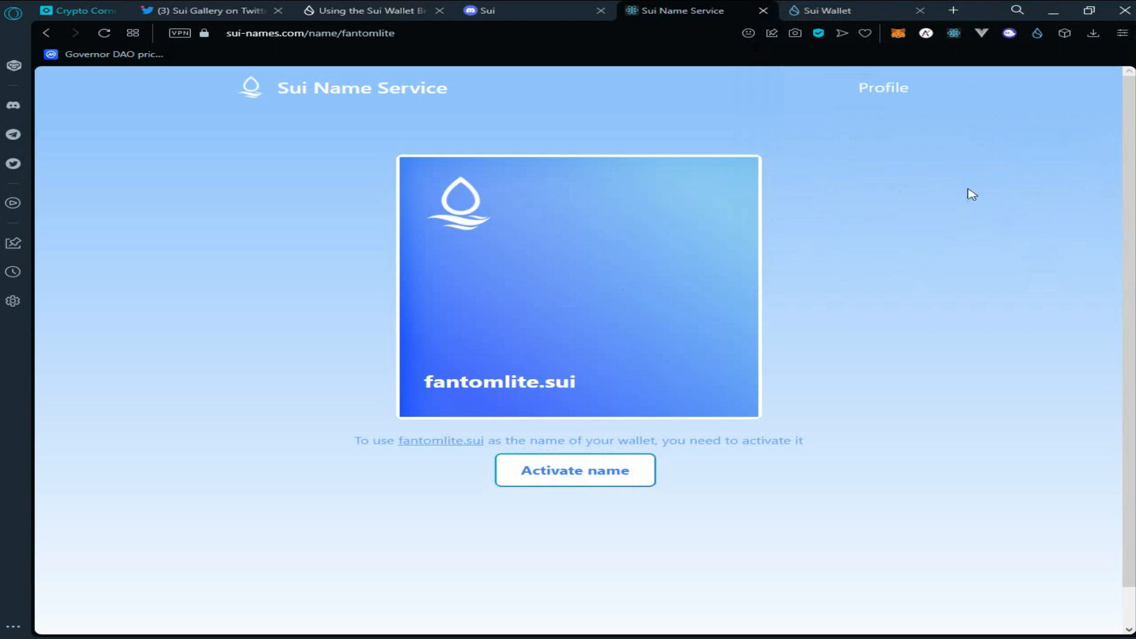
{"action": "mouse_move", "coordinate": [642, 215]}
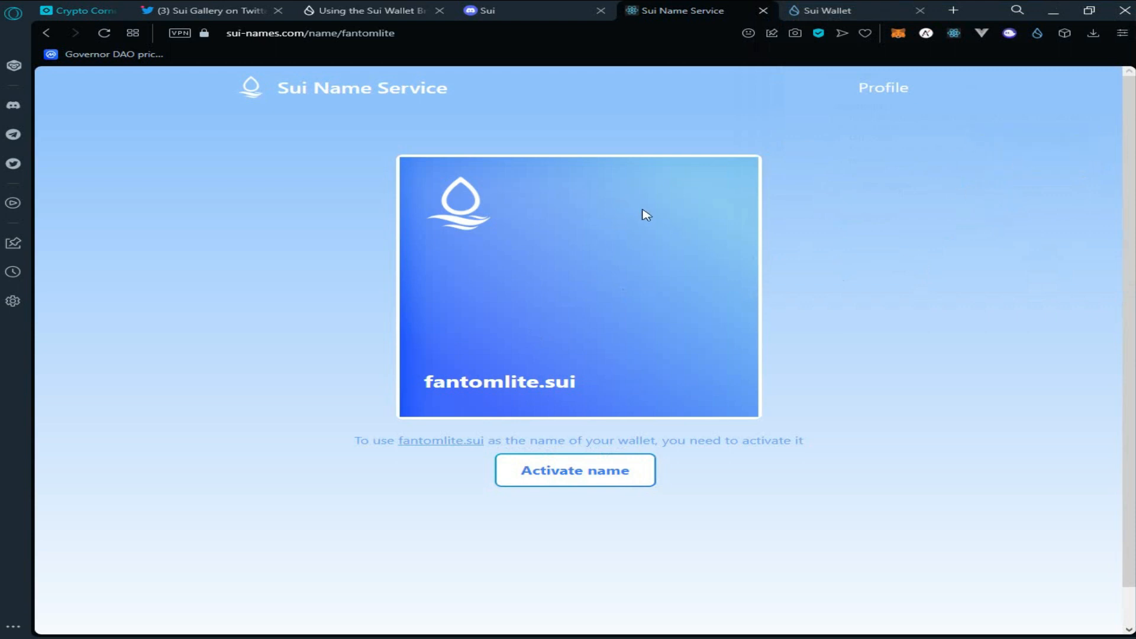
{"action": "mouse_move", "coordinate": [585, 349]}
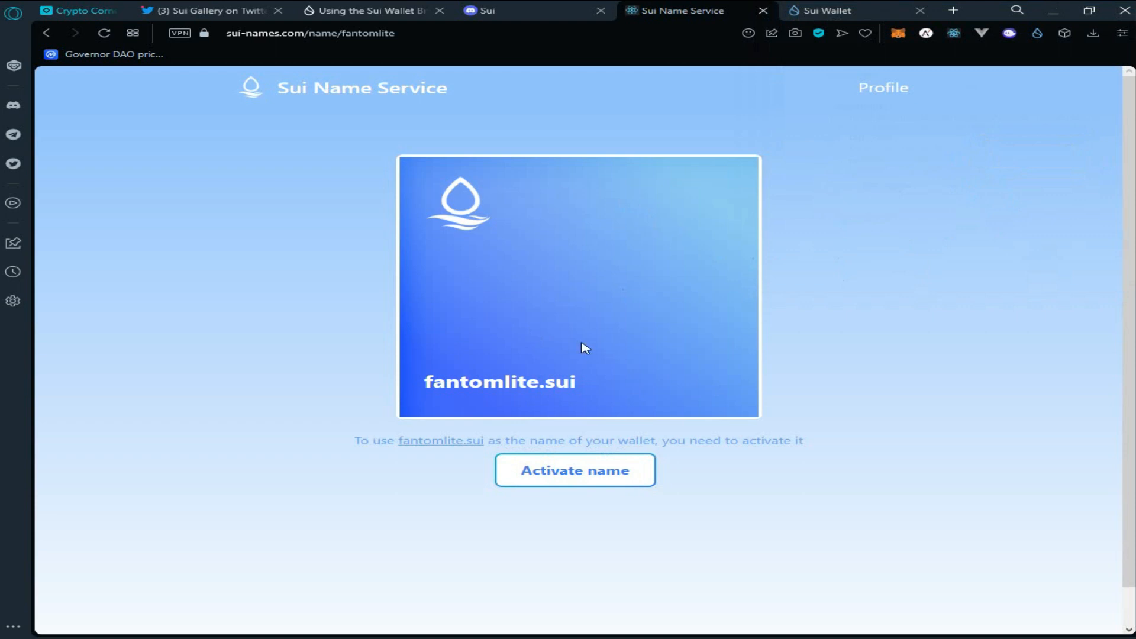
{"action": "mouse_move", "coordinate": [597, 295]}
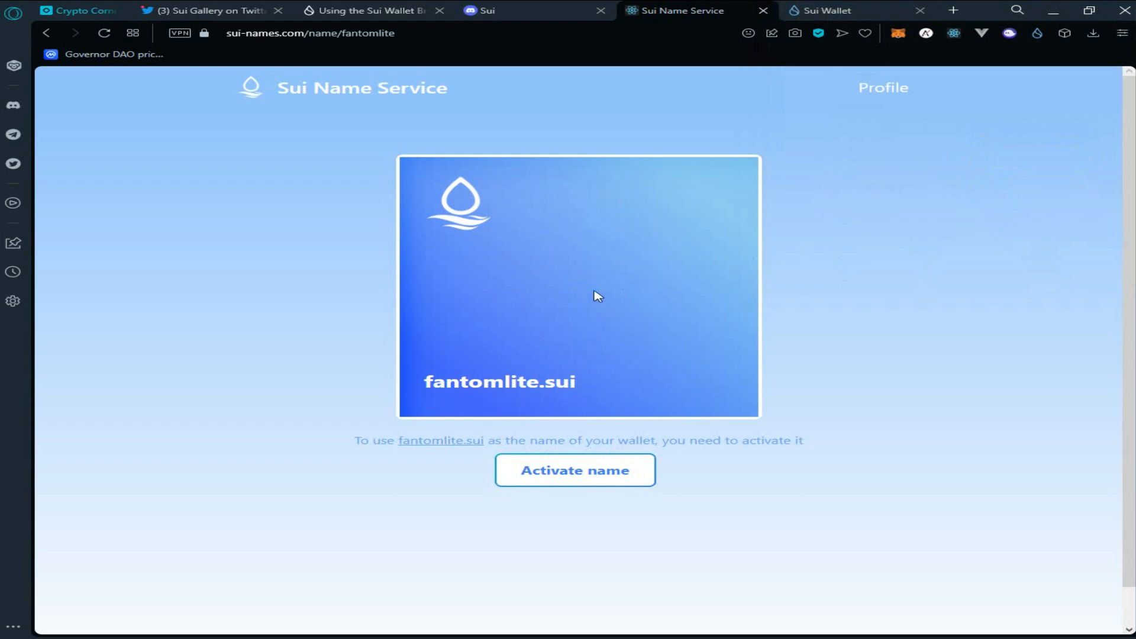
{"action": "mouse_move", "coordinate": [540, 274]}
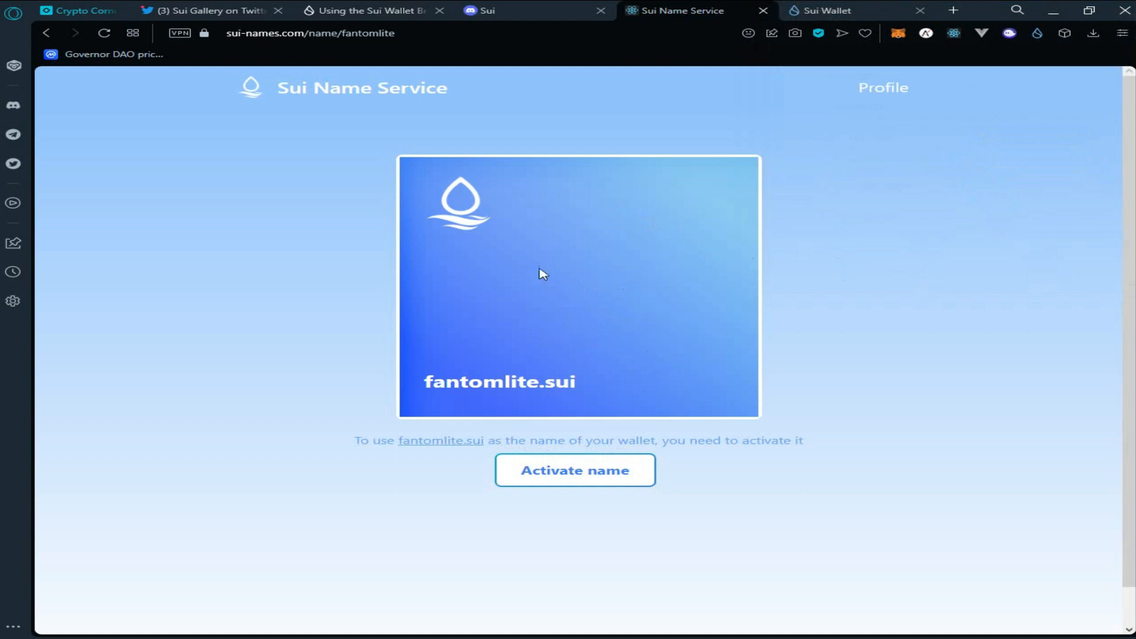
{"action": "mouse_move", "coordinate": [557, 262]}
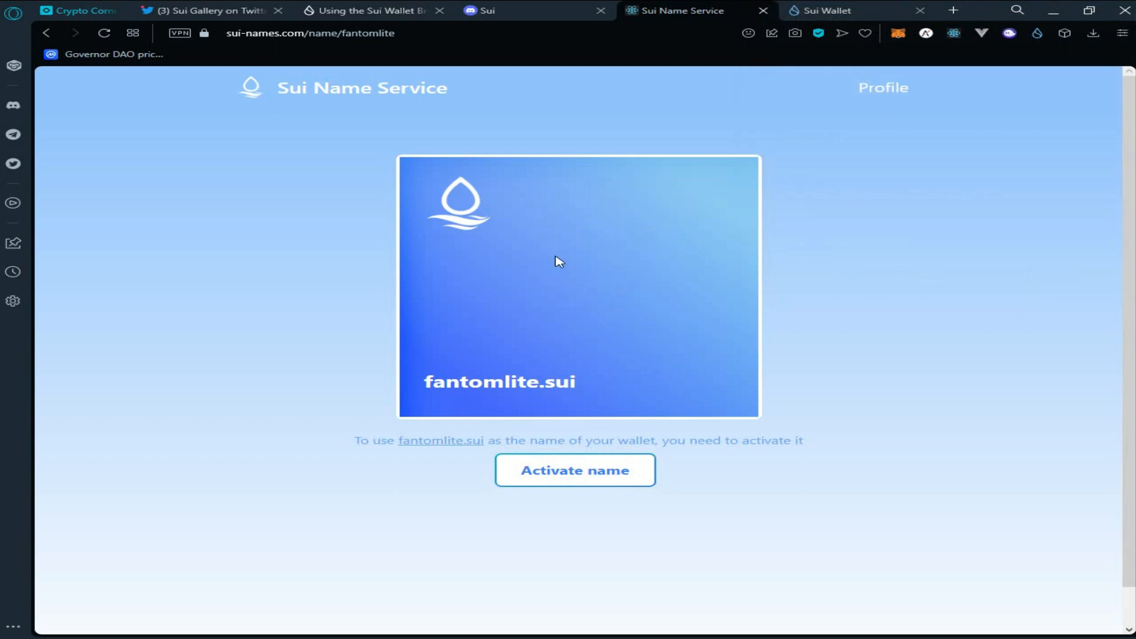
{"action": "mouse_move", "coordinate": [718, 367]}
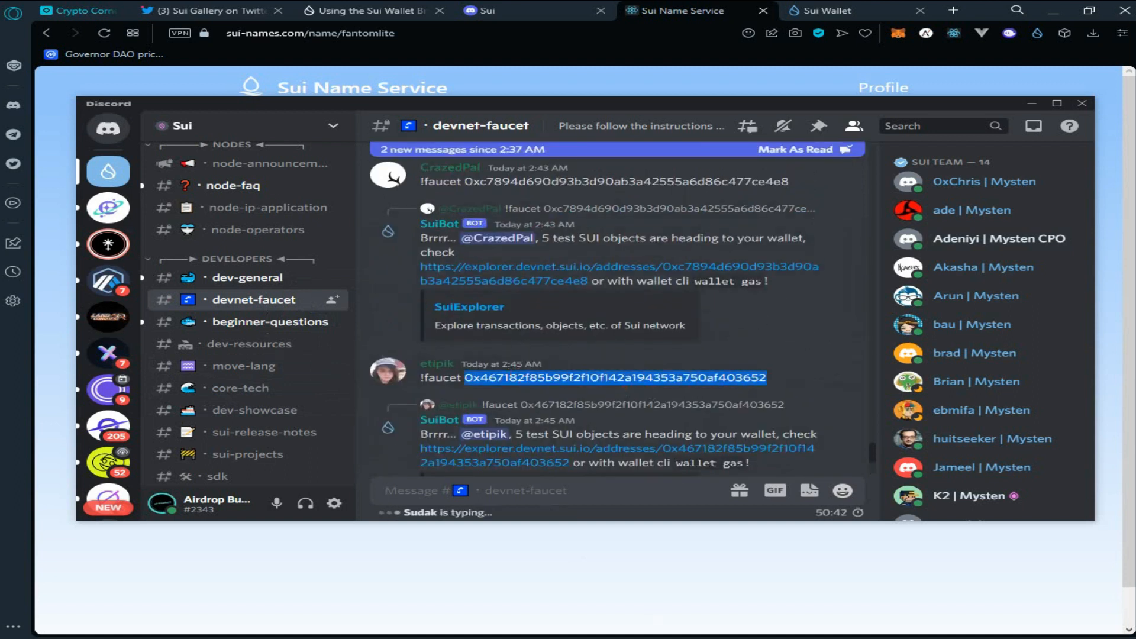
Step: Switch back to the Sui Wallet tab with the Send SUI form
{"action": "left_click", "coordinate": [833, 11]}
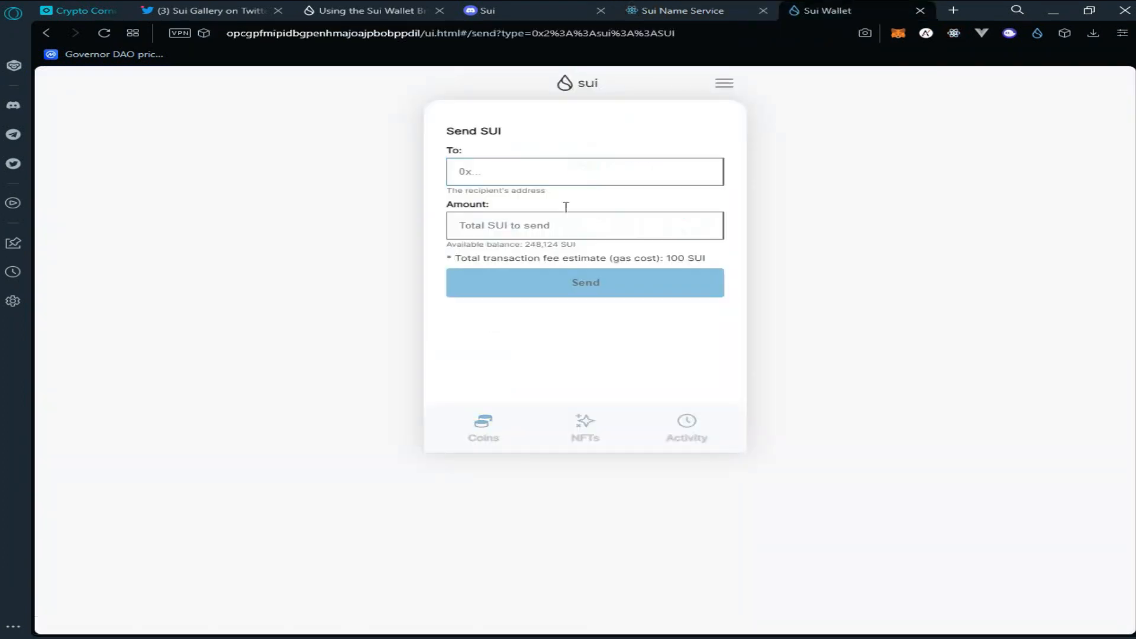
Step: Paste the Discord-copied recipient address, set the amount to 20000 SUI and send the transfer
{"action": "right_click", "coordinate": [584, 171]}
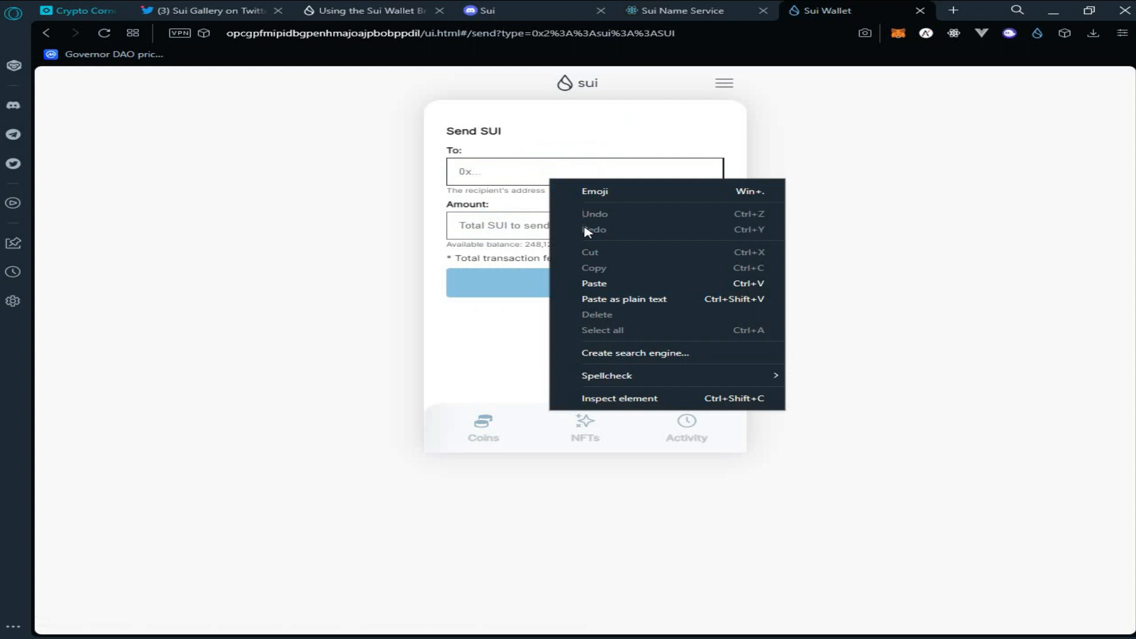
{"action": "left_click", "coordinate": [594, 285]}
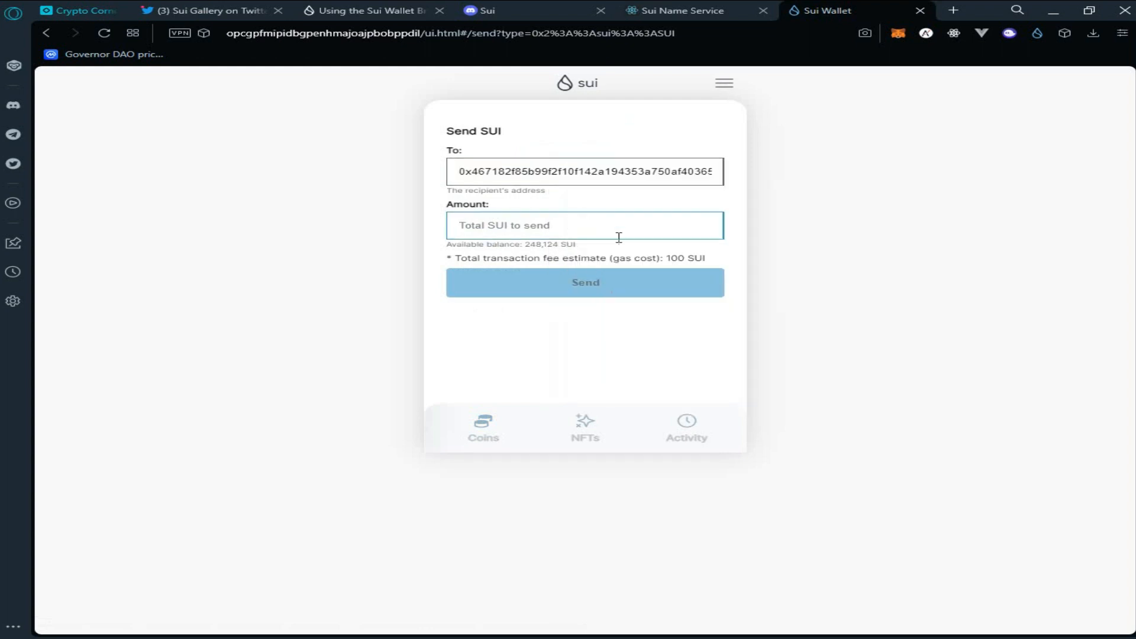
{"action": "type", "text": "2"}
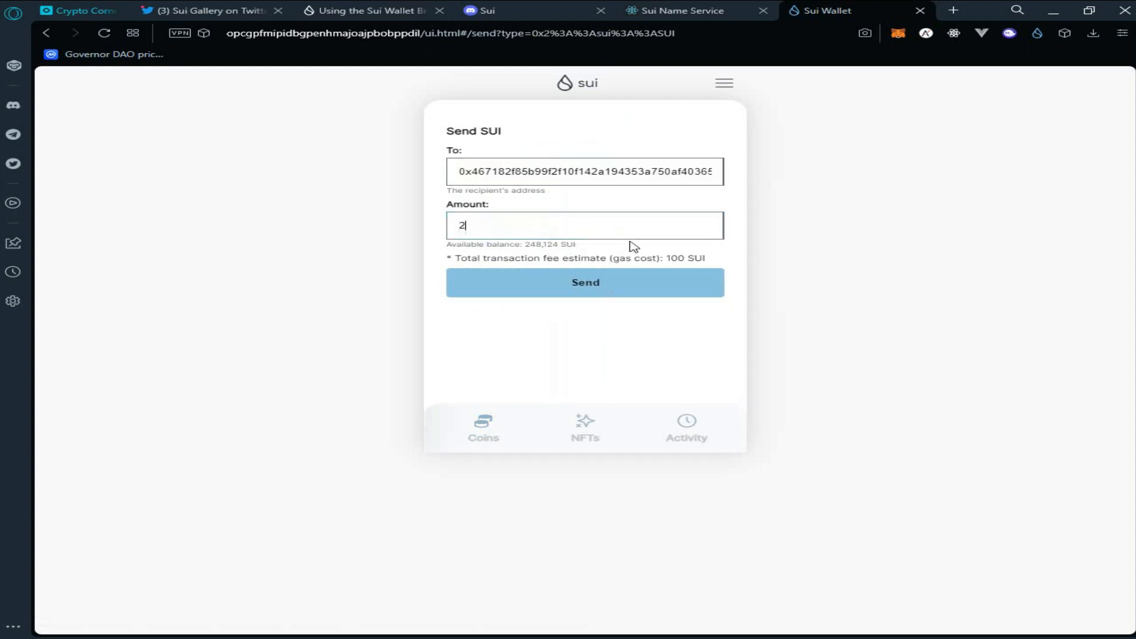
{"action": "left_click", "coordinate": [585, 283]}
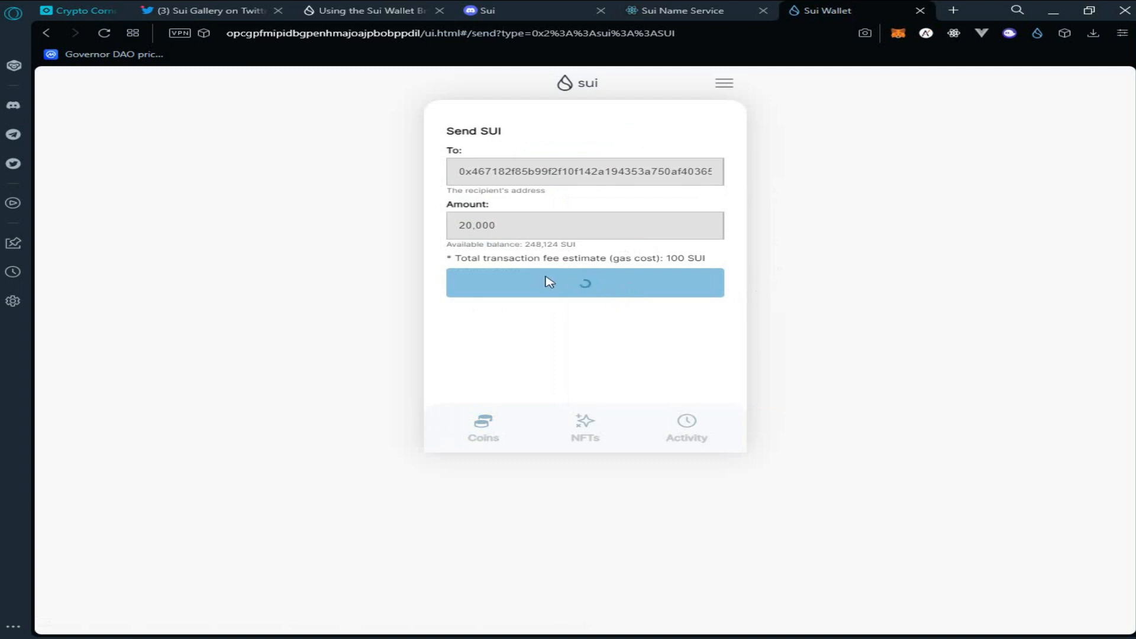
{"action": "left_click", "coordinate": [584, 283]}
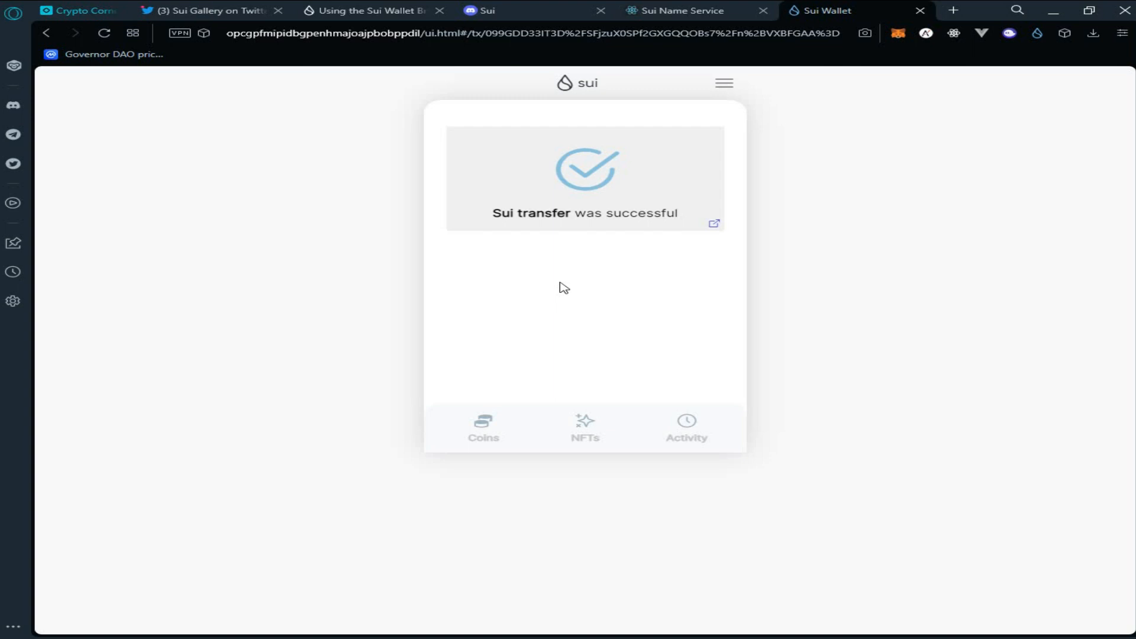
{"action": "mouse_move", "coordinate": [756, 241]}
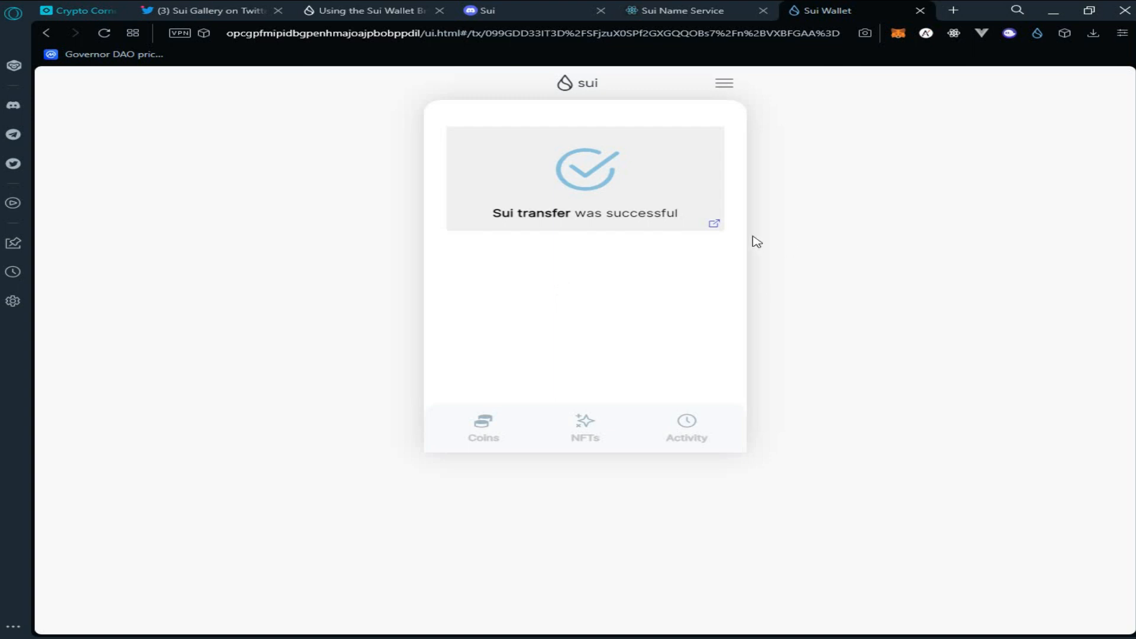
{"action": "mouse_move", "coordinate": [714, 226]}
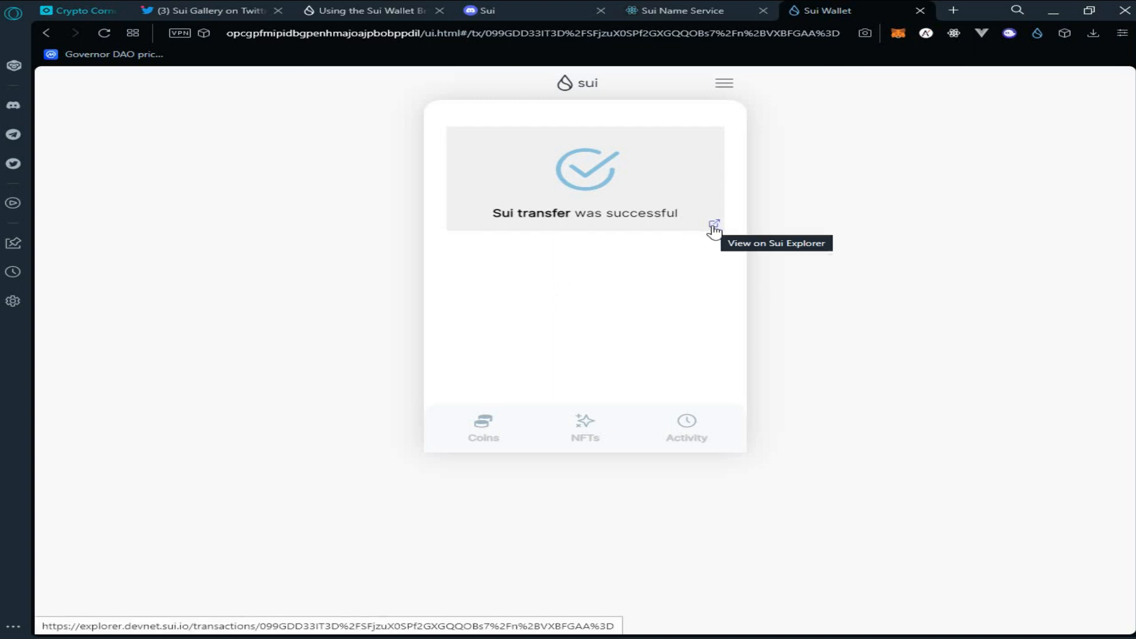
Step: View the TransferSui transaction in Sui Explorer, check the Devnet network menu, and return to the wallet
{"action": "left_click", "coordinate": [715, 226]}
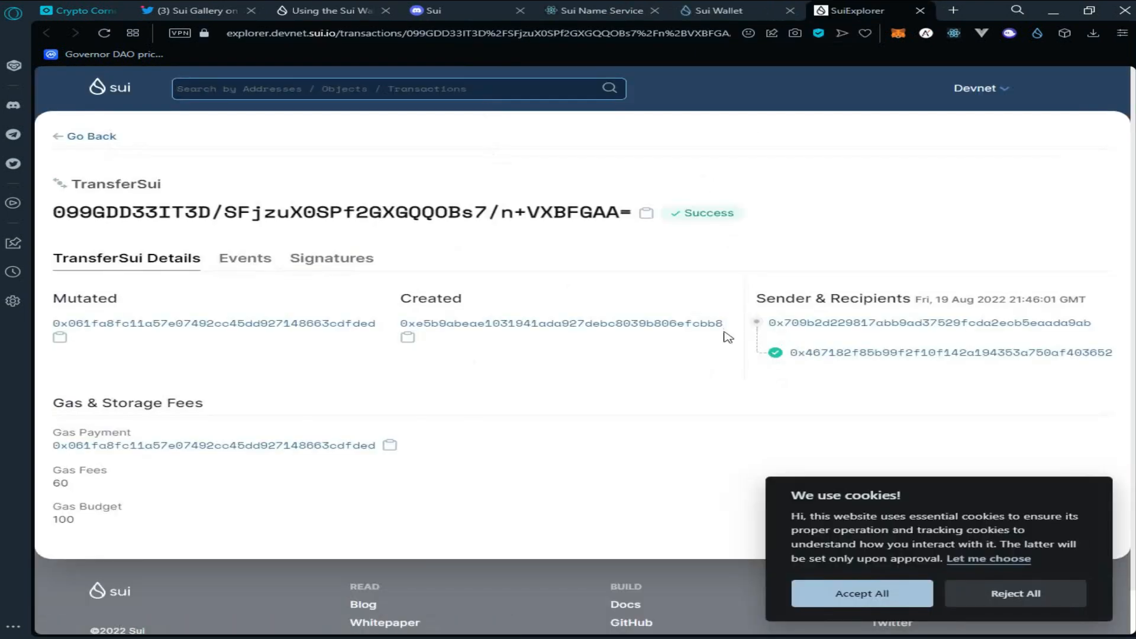
{"action": "mouse_move", "coordinate": [743, 274]}
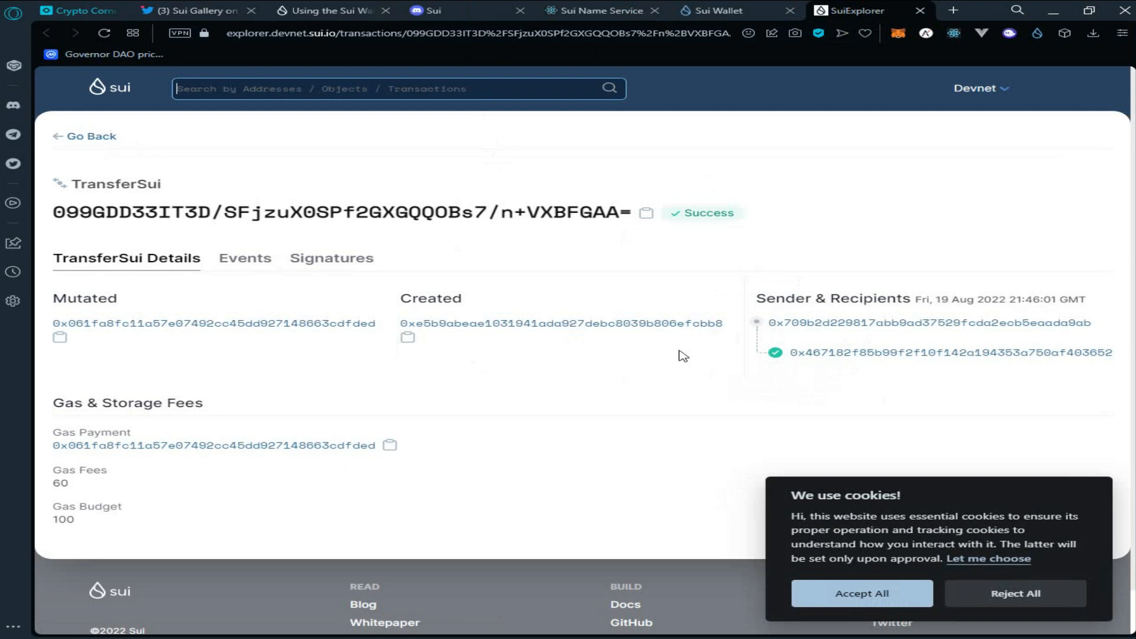
{"action": "mouse_move", "coordinate": [66, 106]}
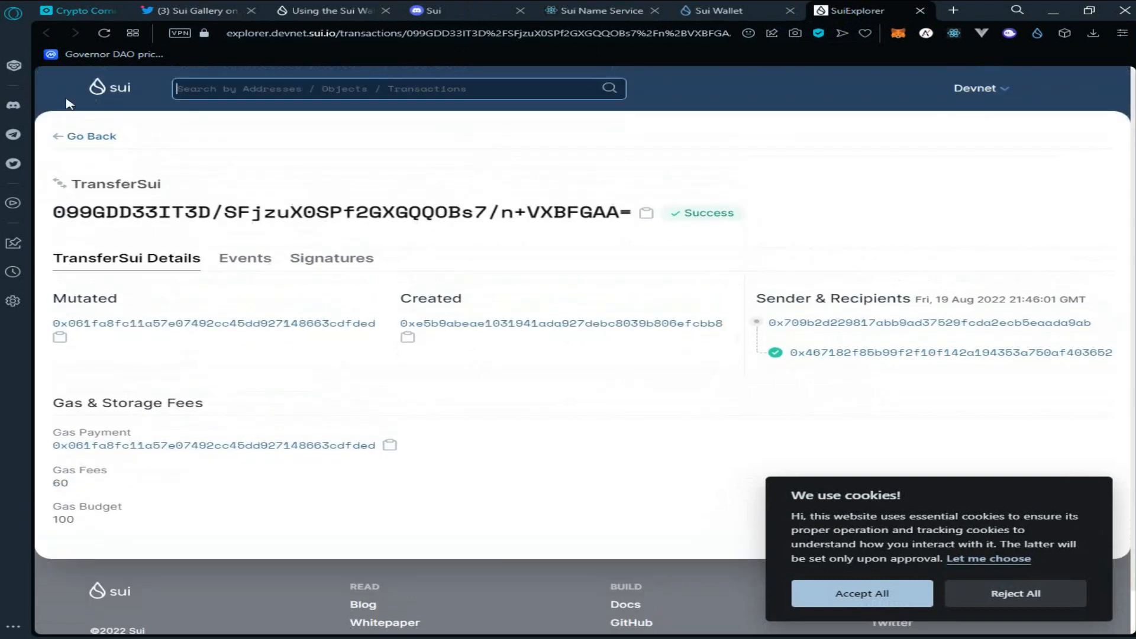
{"action": "mouse_move", "coordinate": [137, 102]}
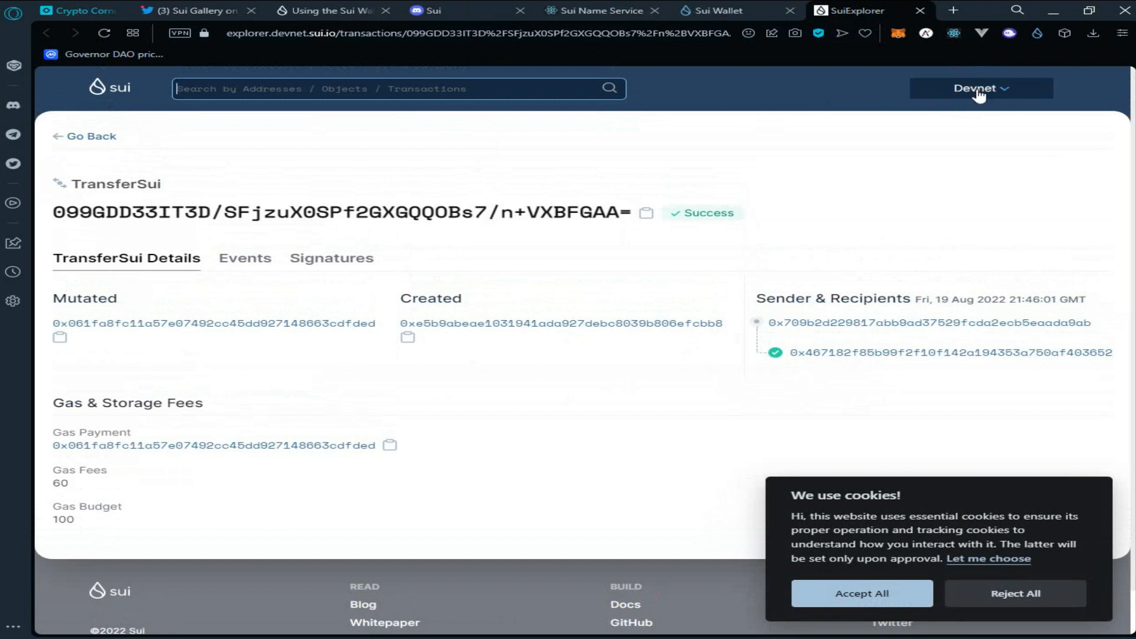
{"action": "left_click", "coordinate": [981, 88]}
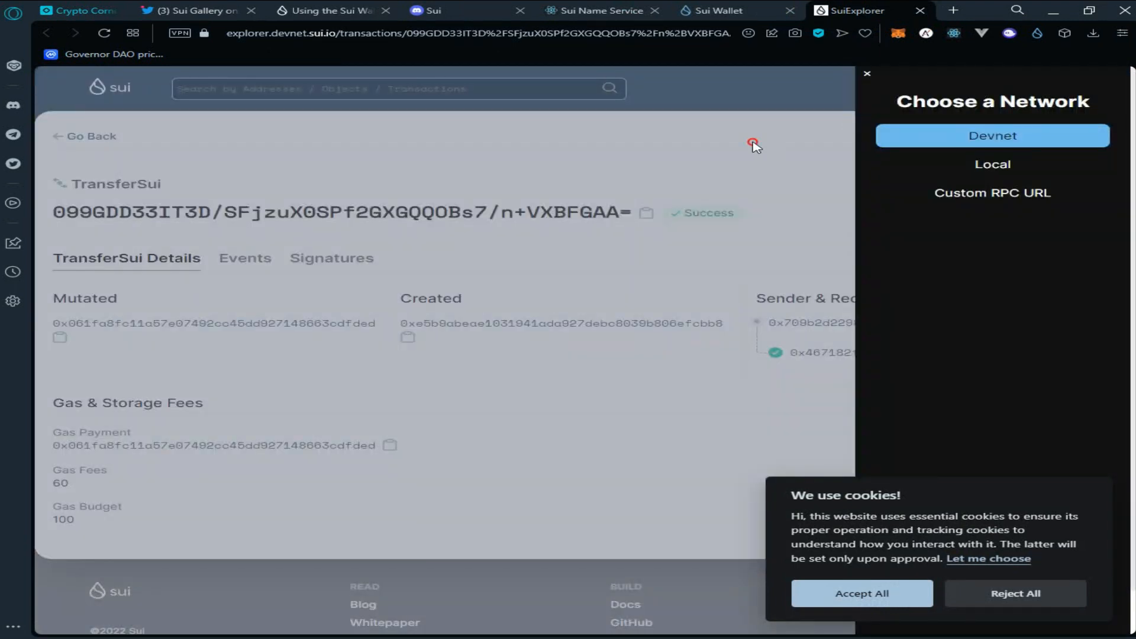
{"action": "left_click", "coordinate": [711, 10]}
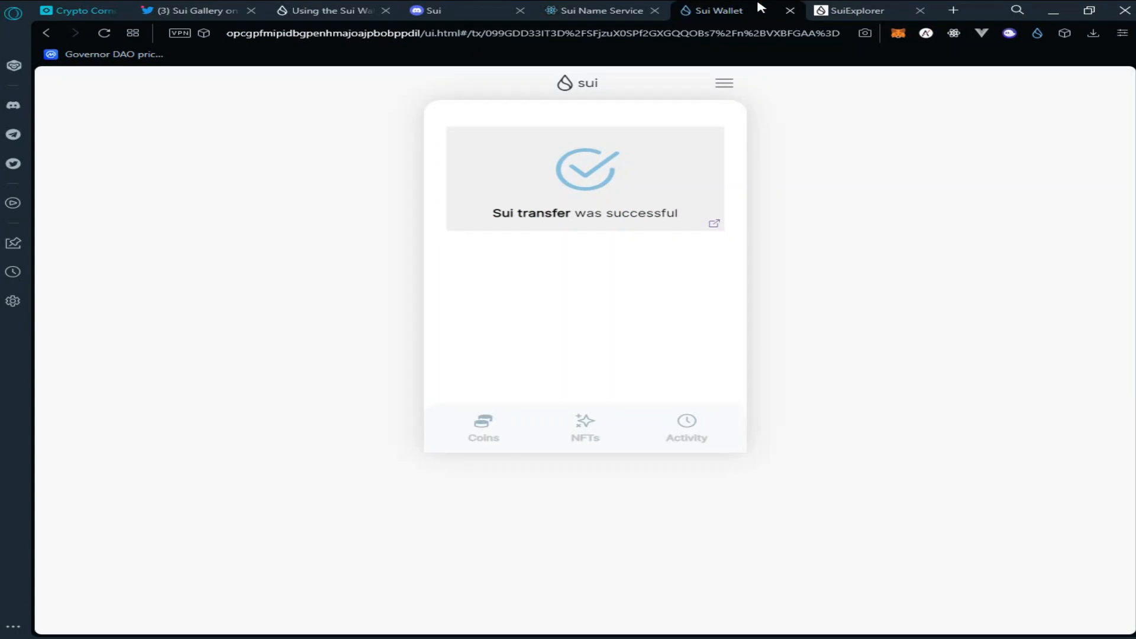
{"action": "mouse_move", "coordinate": [389, 225]}
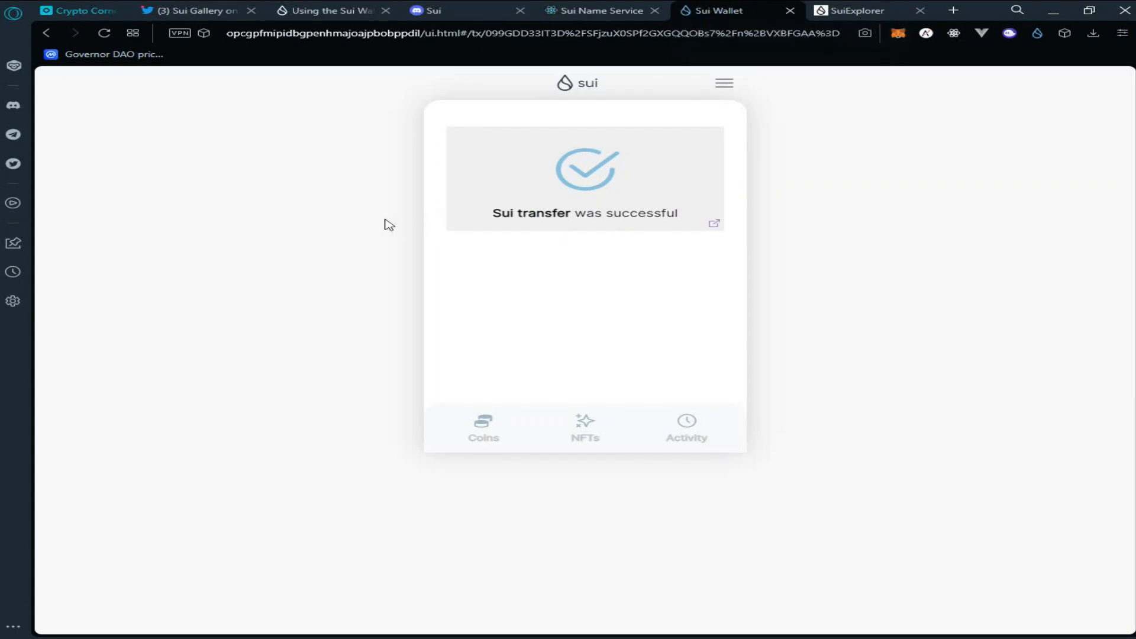
{"action": "mouse_move", "coordinate": [394, 229]}
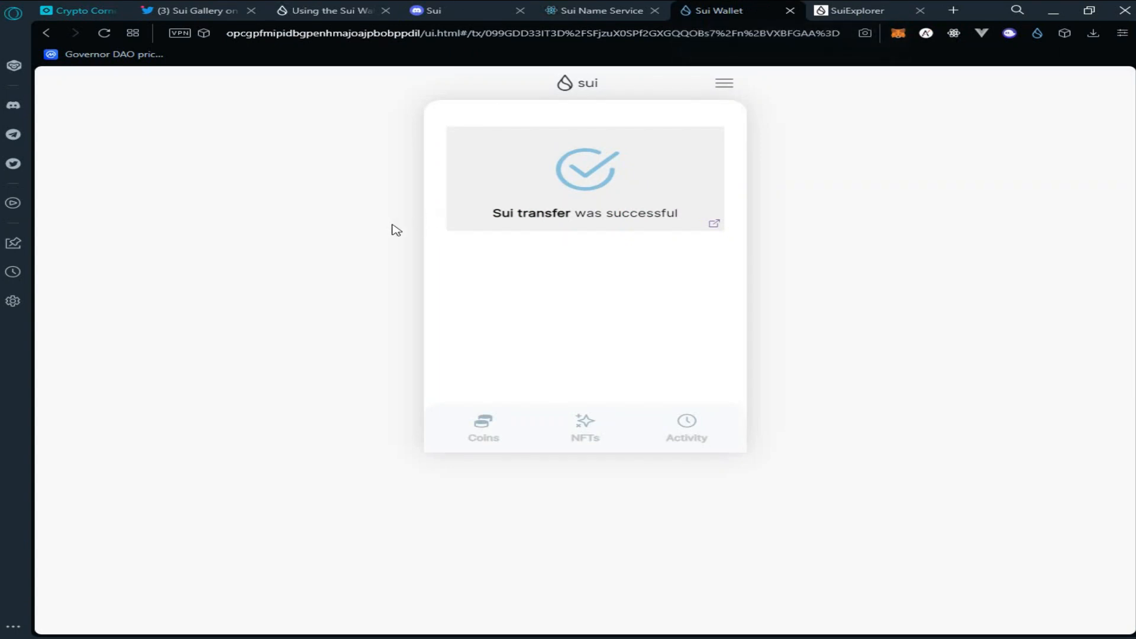